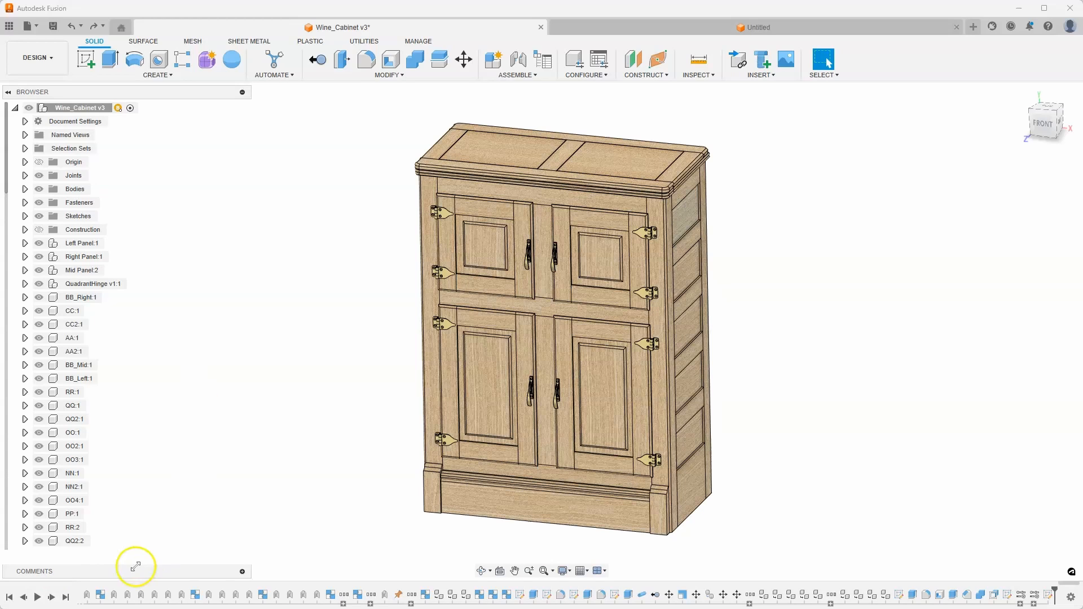
mouse_move(131, 576)
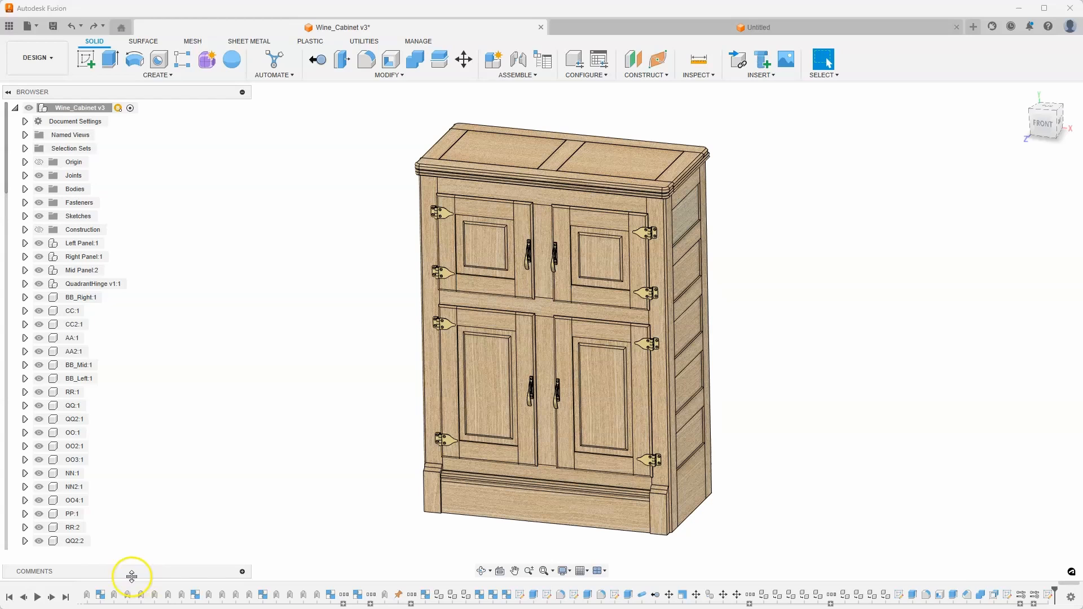
mouse_move(165, 569)
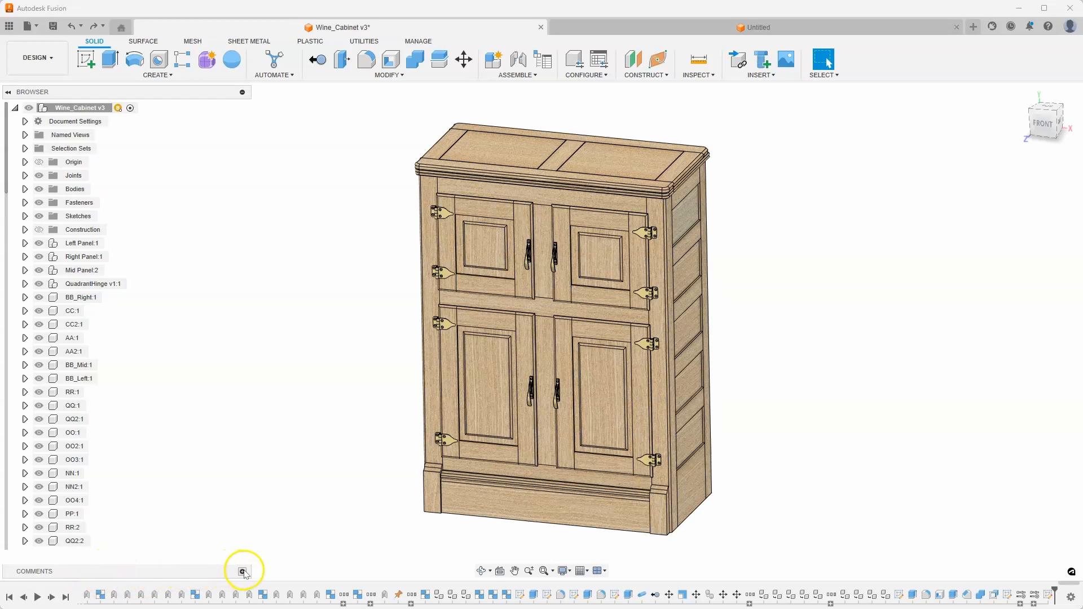
- Expand the Comments panel and scroll through the earlier V2 and V1 cabinet notes
click(241, 571)
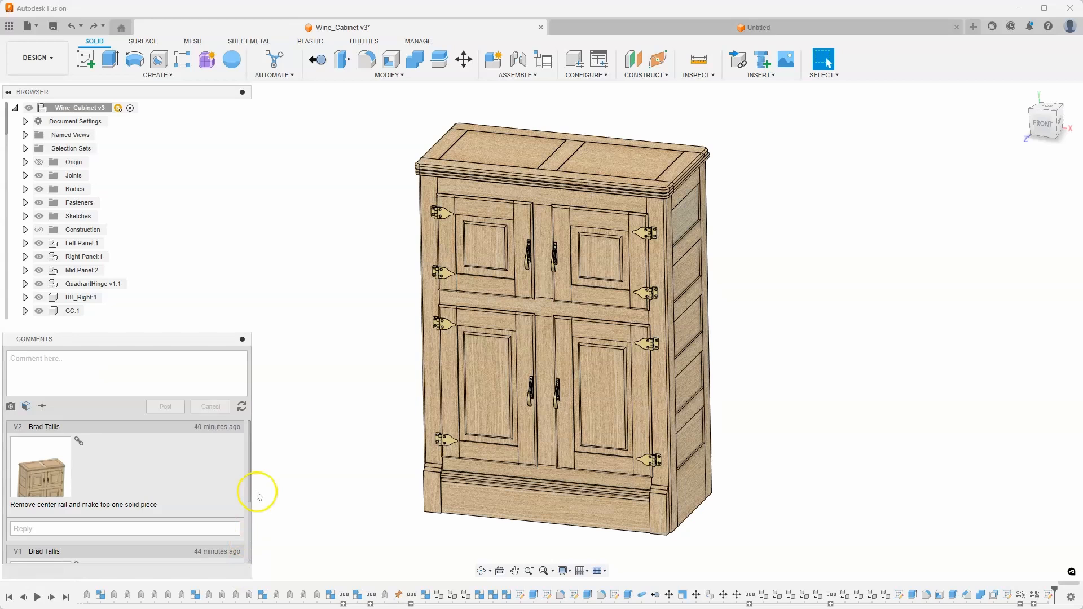
scroll(down, 3)
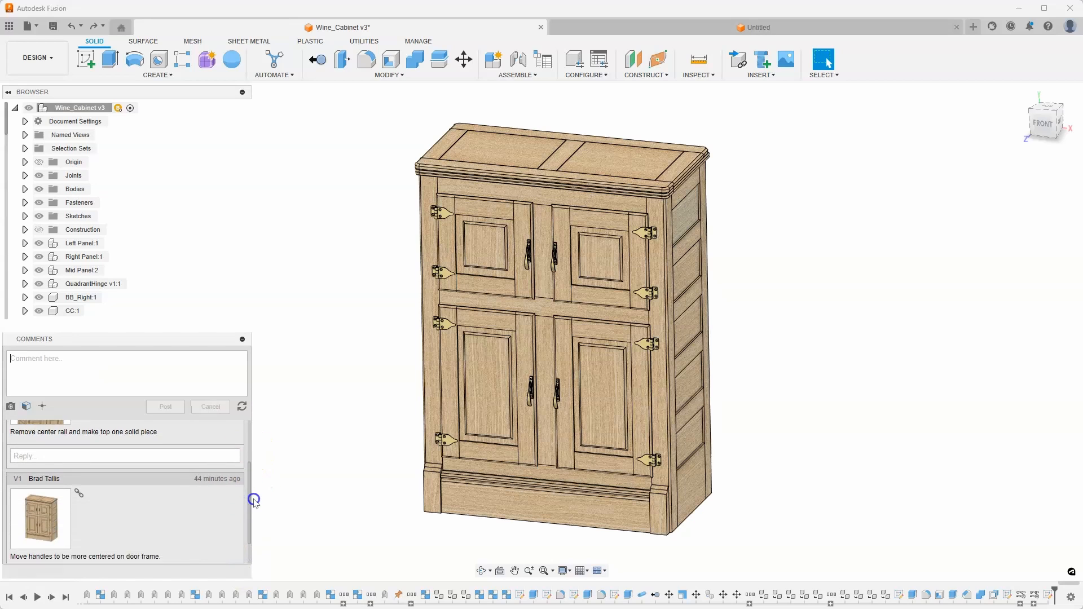
scroll(down, 3)
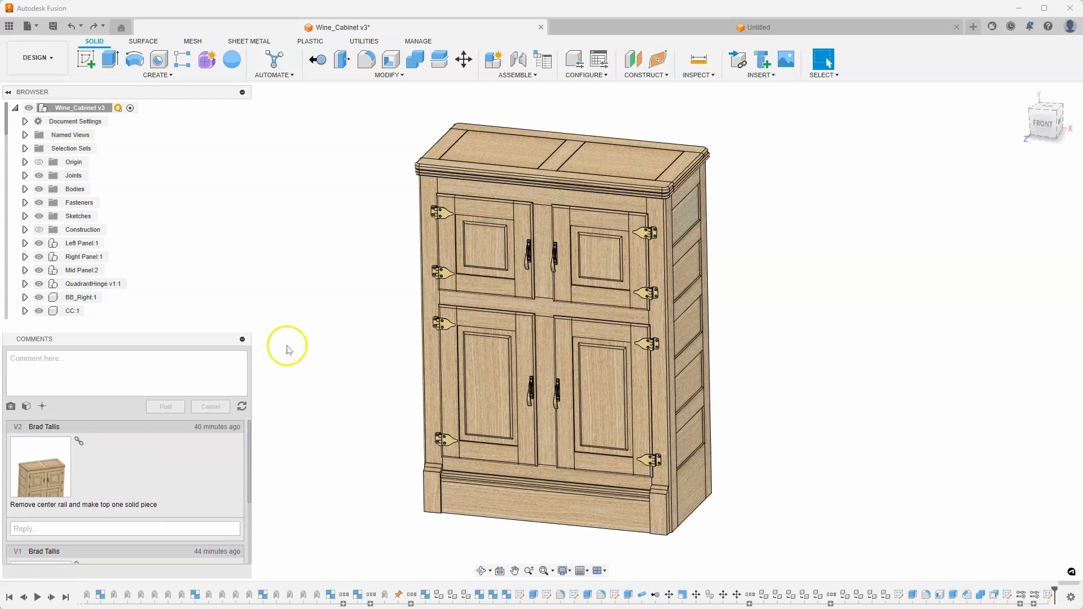
mouse_move(289, 350)
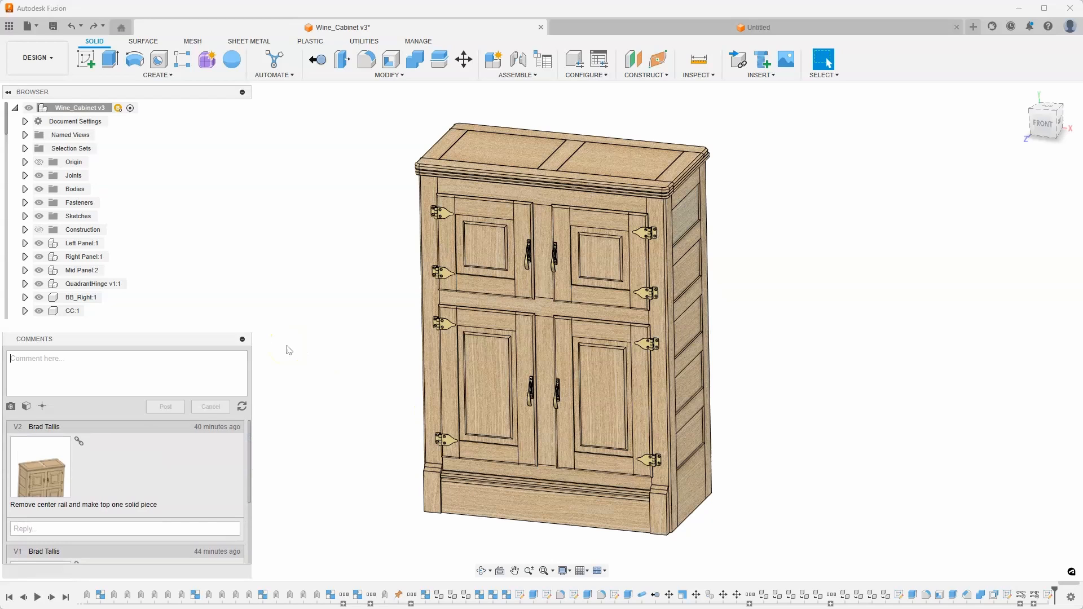
mouse_move(334, 362)
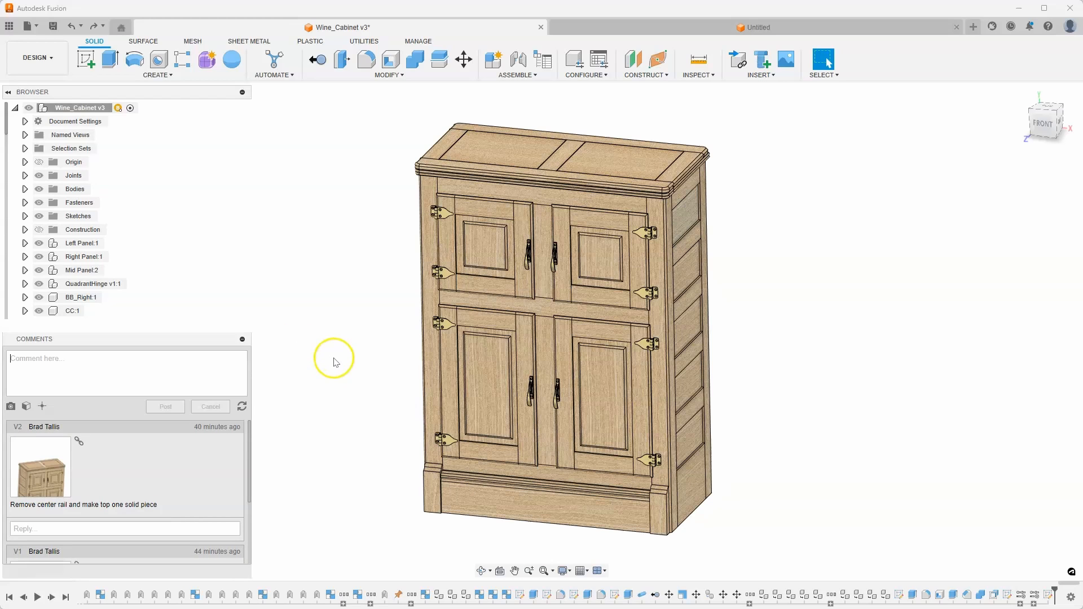
mouse_move(331, 365)
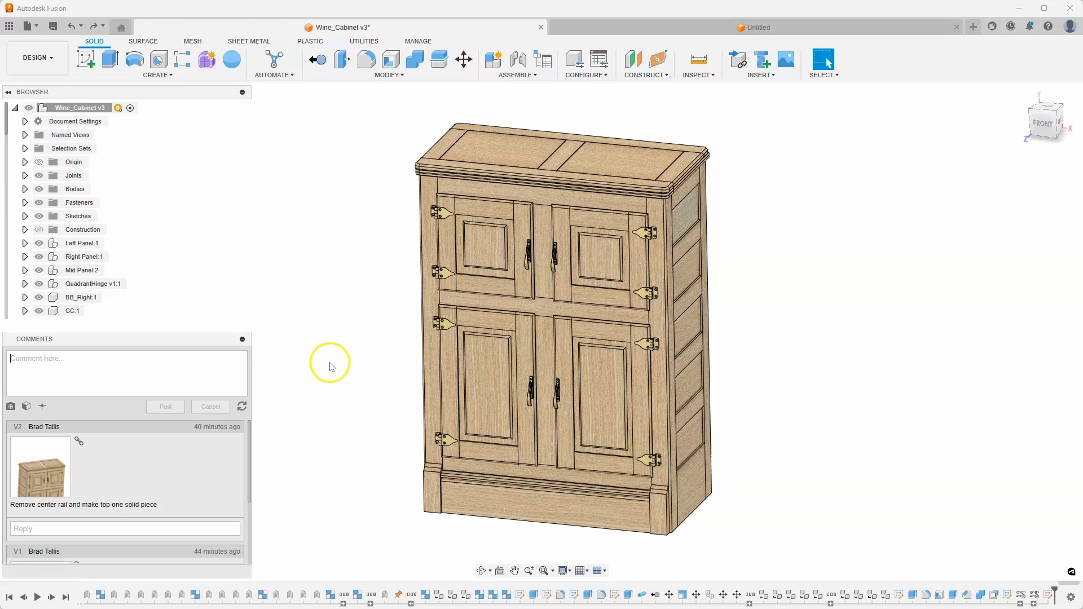
mouse_move(333, 359)
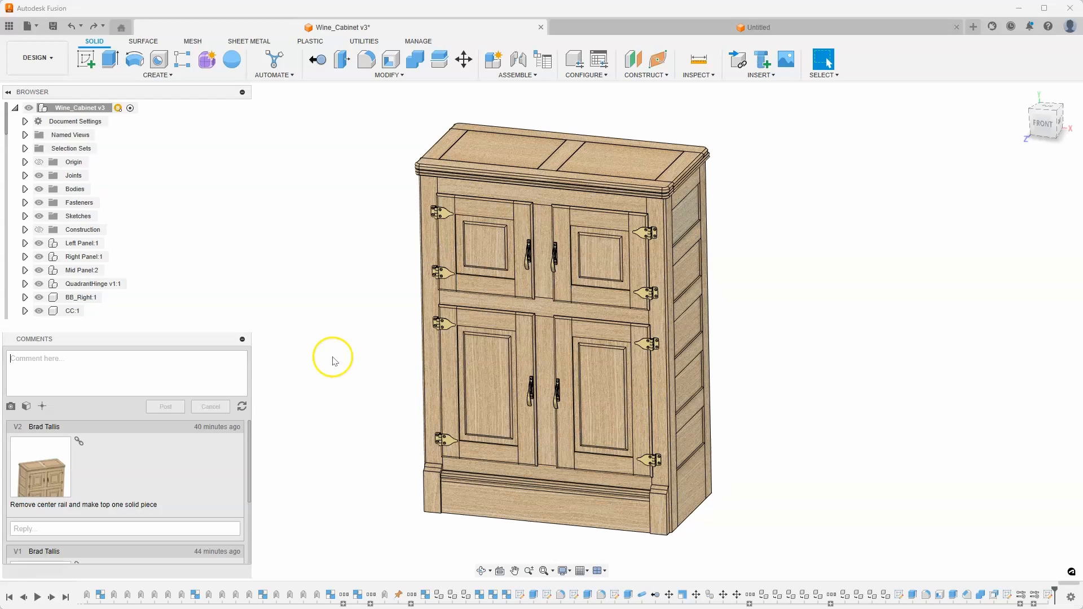
mouse_move(331, 361)
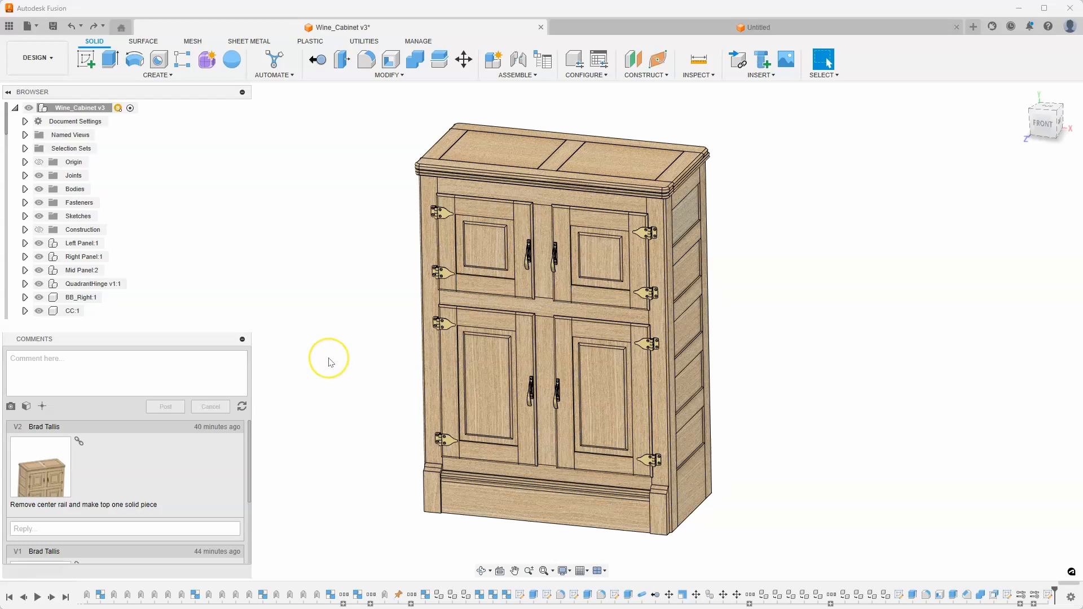
mouse_move(278, 413)
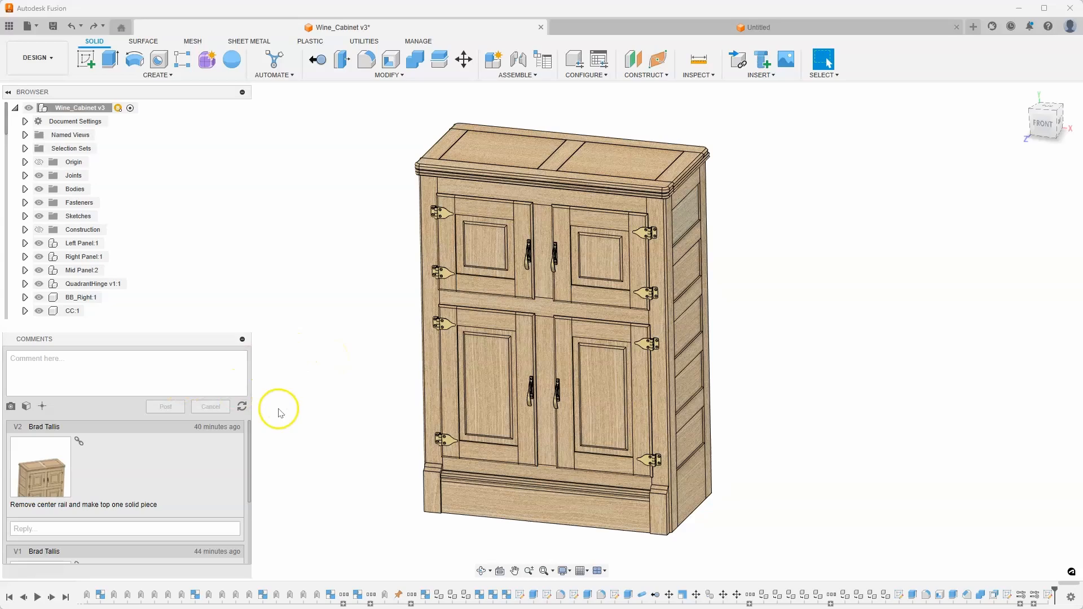
mouse_move(284, 413)
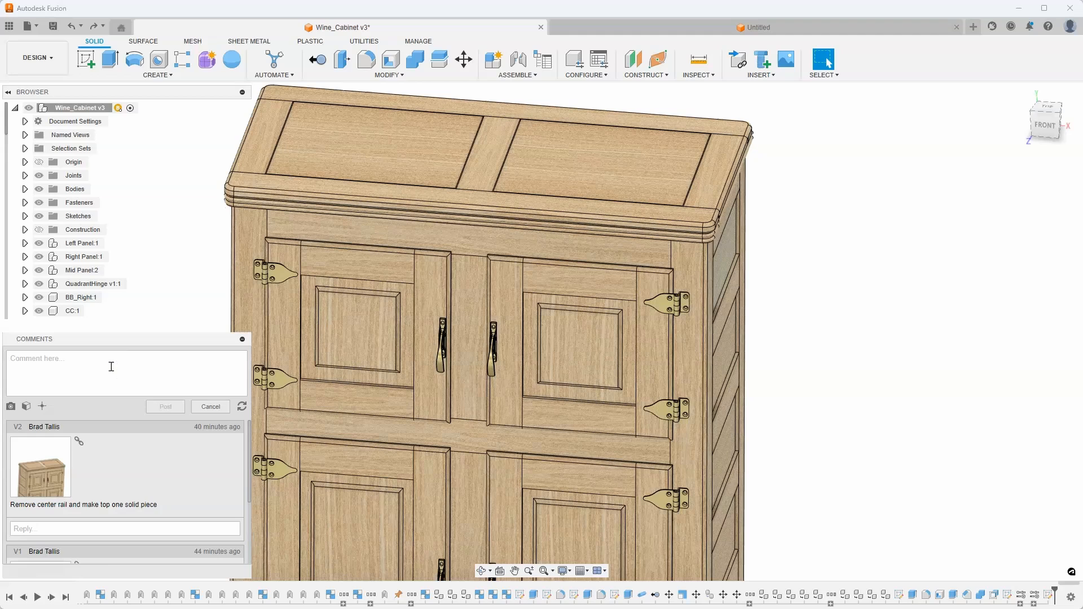
- Draft the comment text 'Move Hinges into correct location' in the Comments box
text(Move)
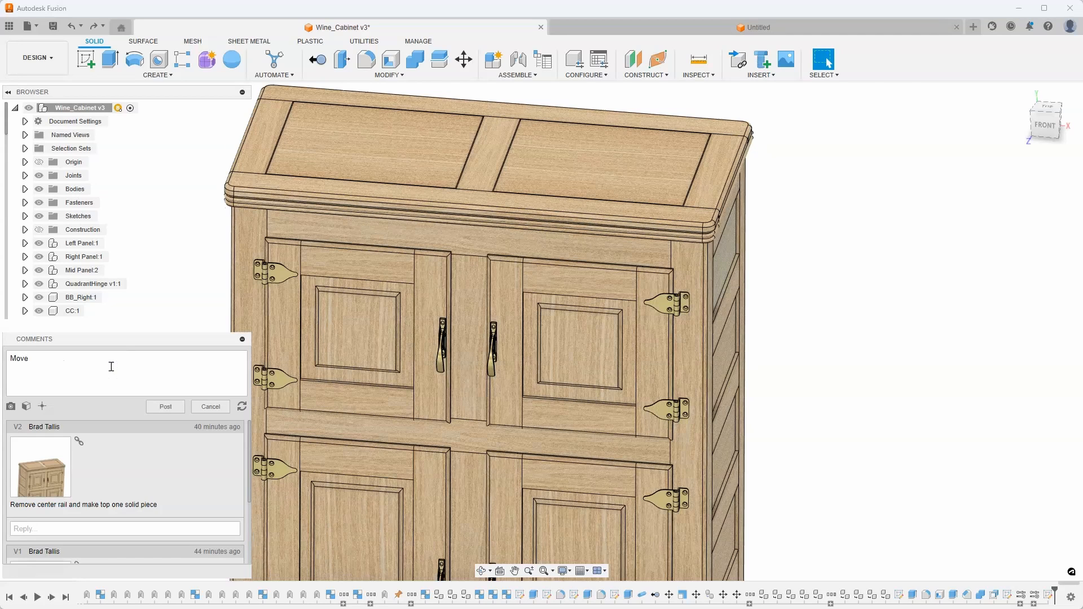
text(Hinges)
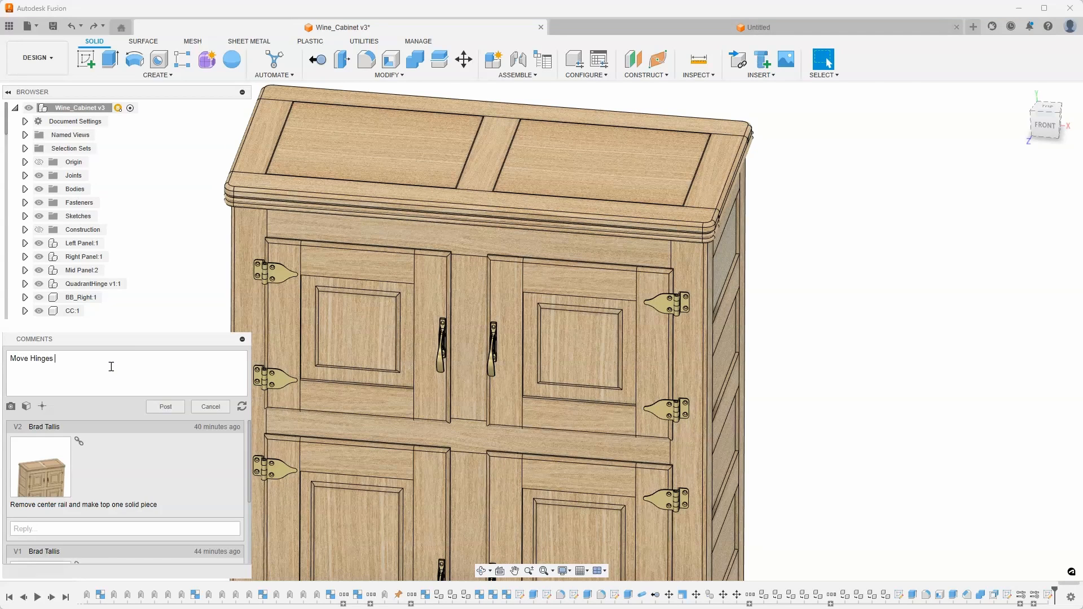
text(into)
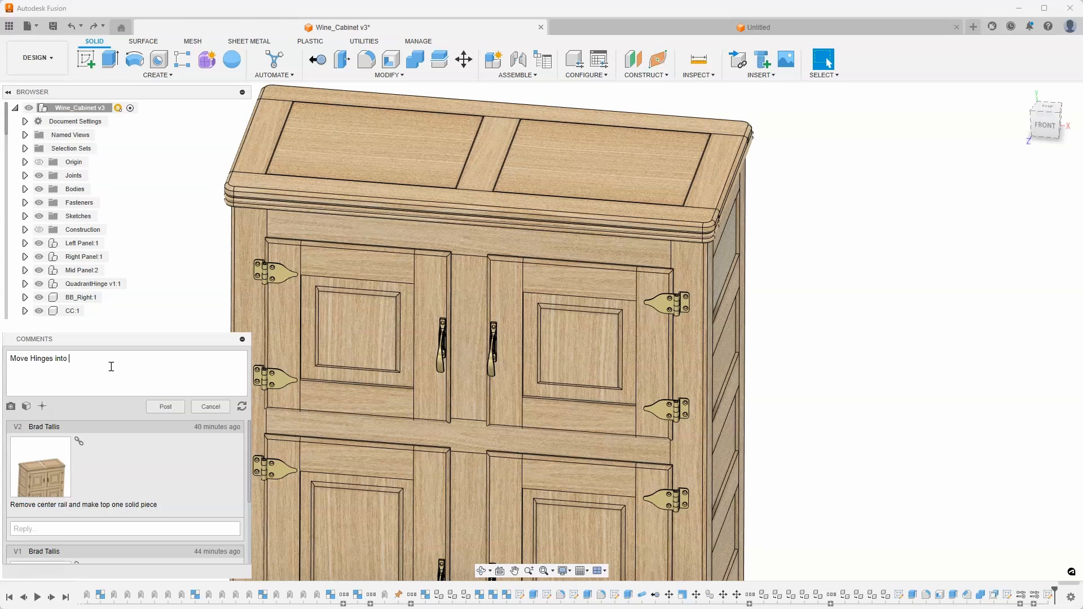
text(correct location)
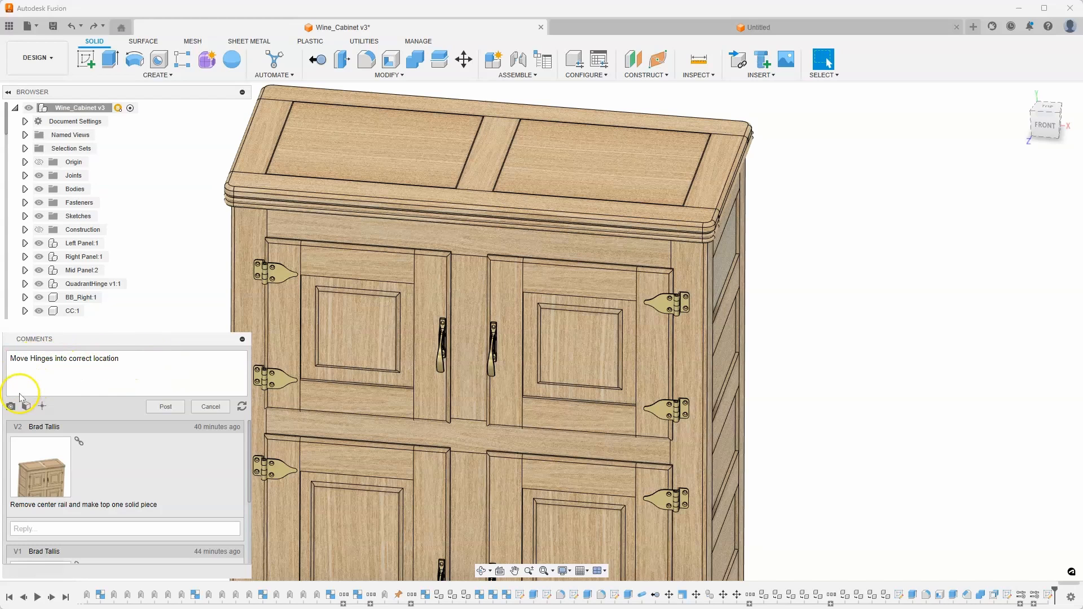
mouse_move(11, 407)
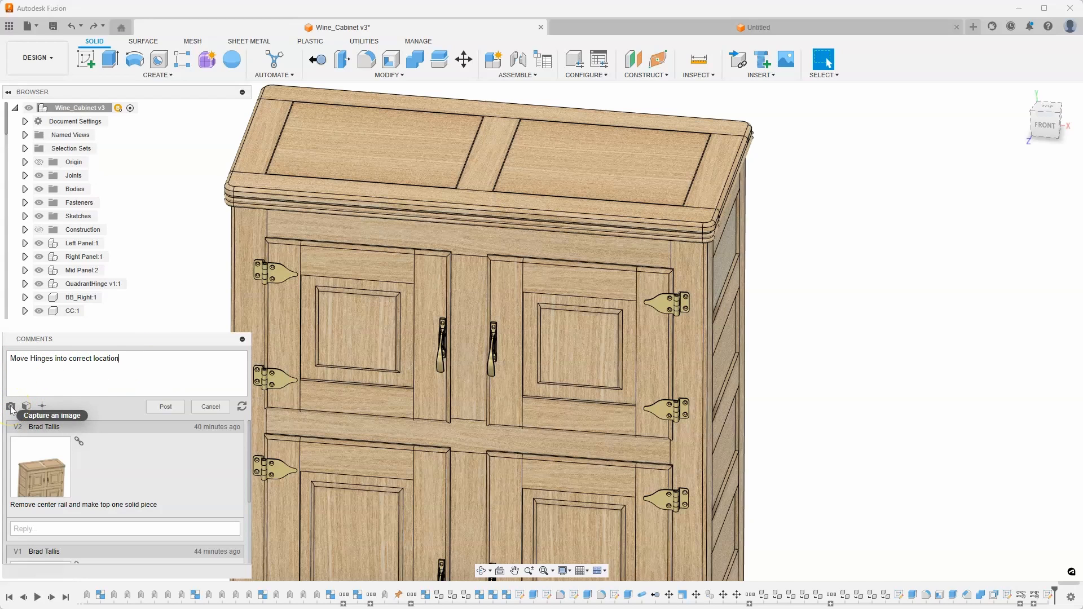
mouse_move(25, 407)
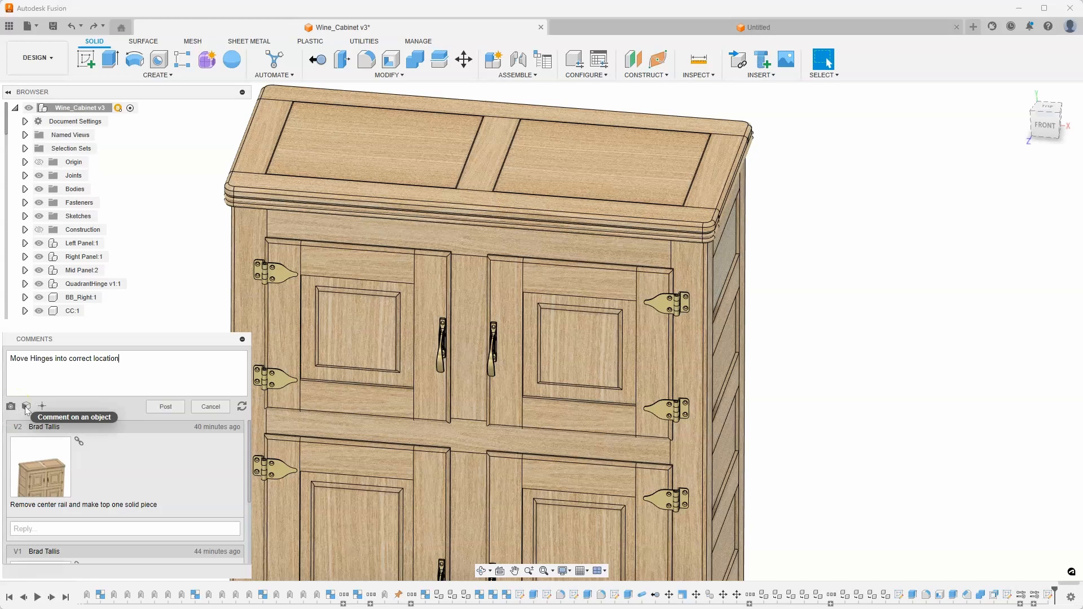
mouse_move(42, 407)
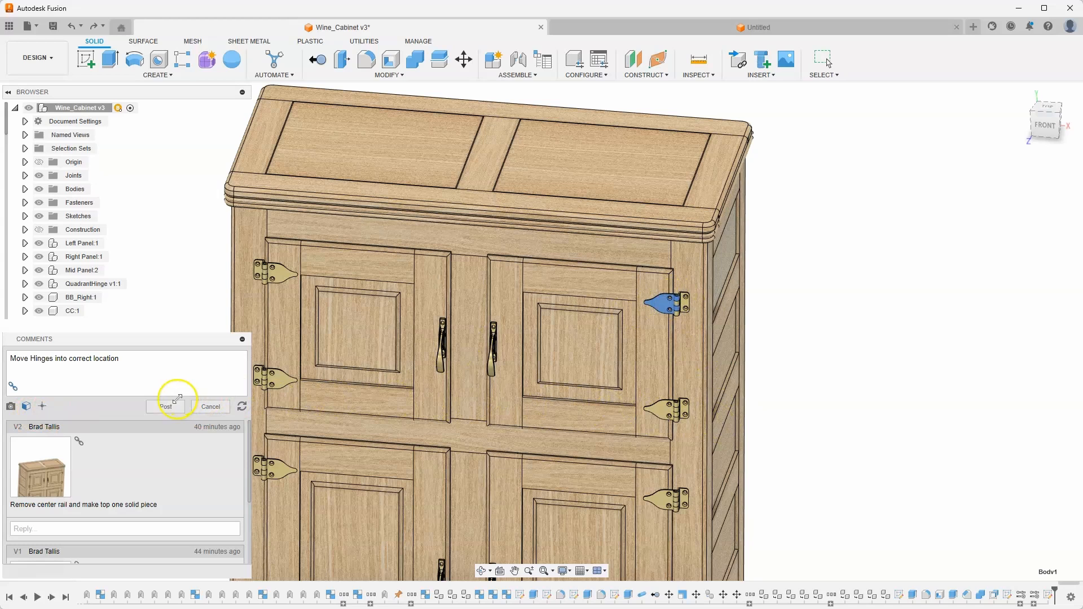
- Post the 'Move Hinges into correct location' comment with a hinge snapshot under V4
click(164, 406)
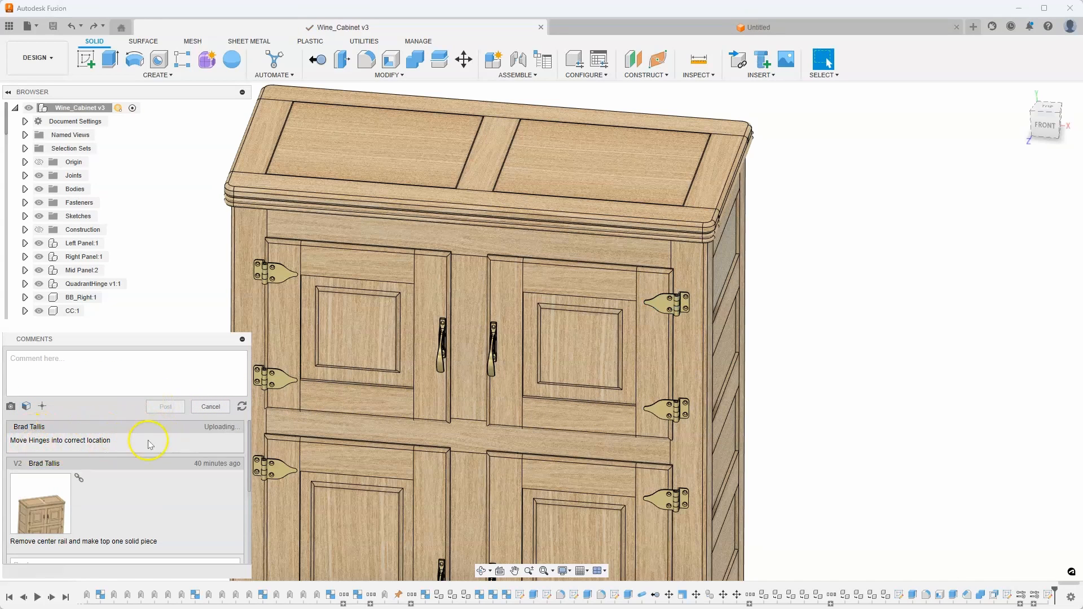
mouse_move(115, 448)
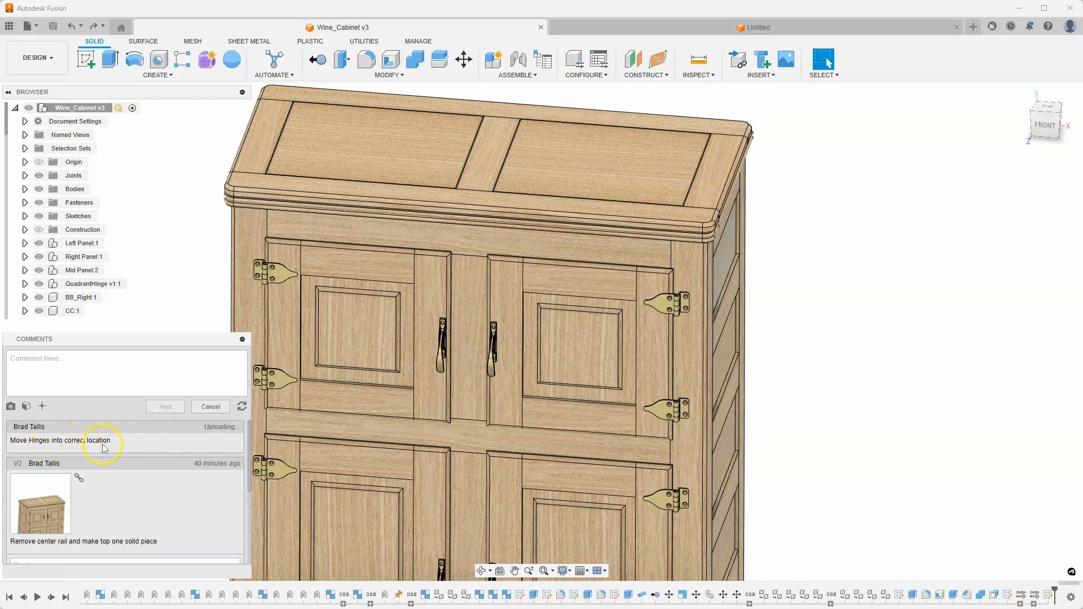
click(164, 406)
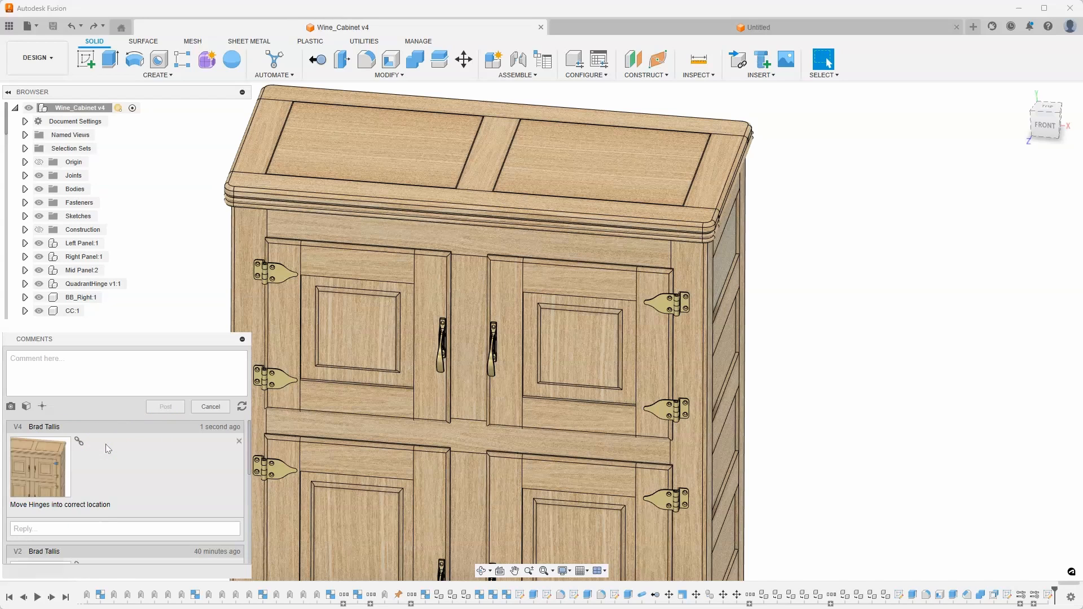
mouse_move(108, 493)
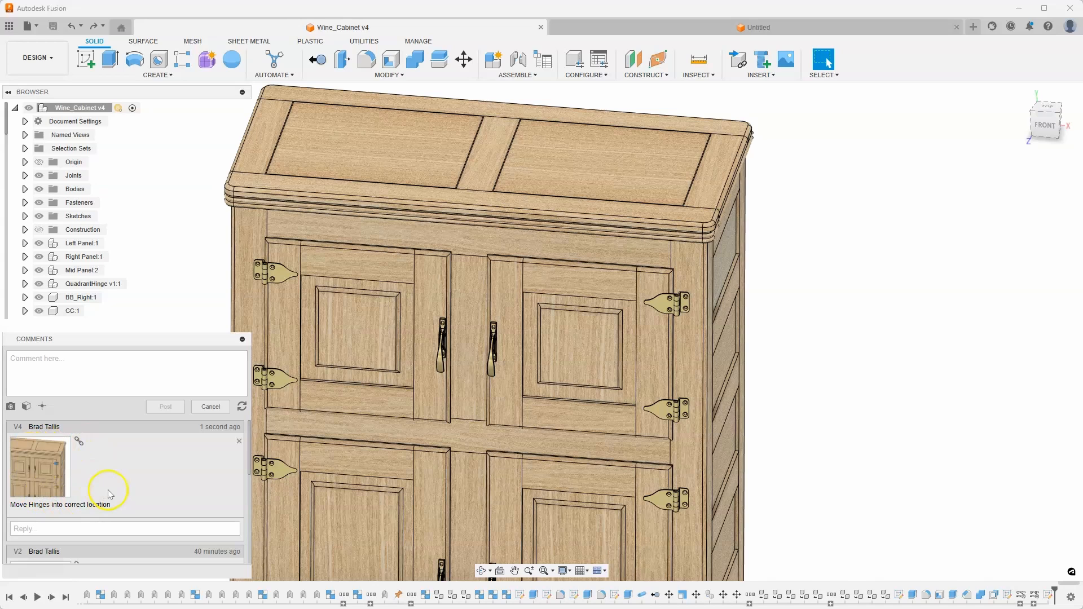
mouse_move(131, 482)
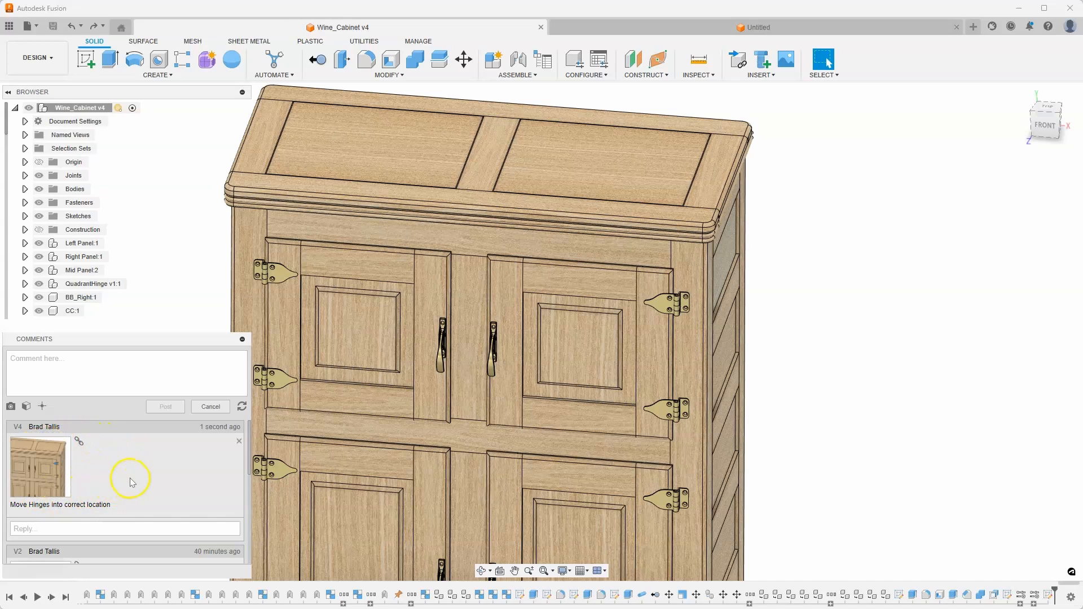
mouse_move(136, 492)
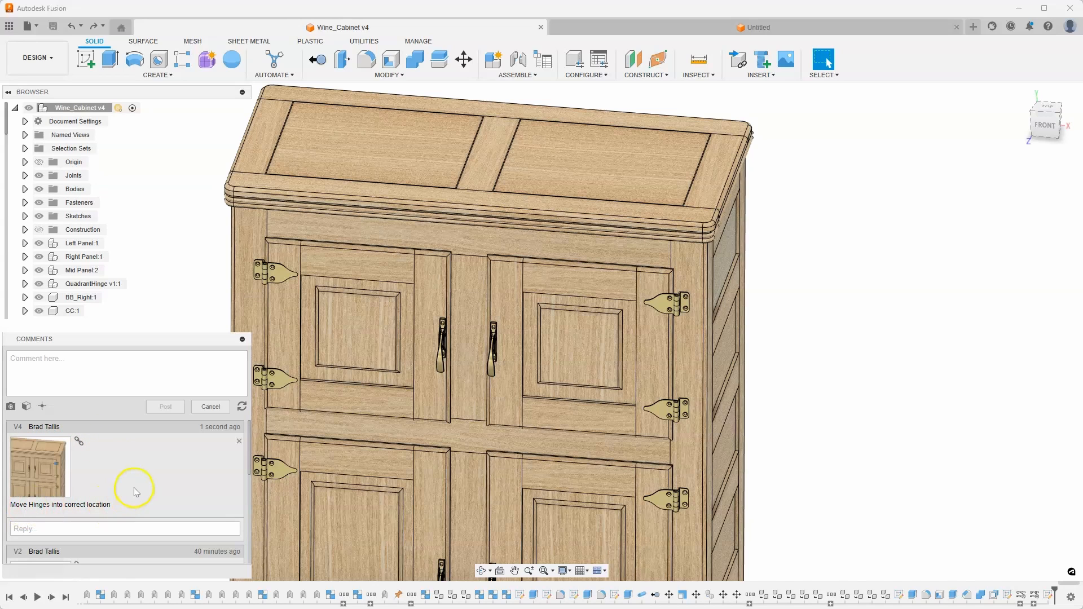
mouse_move(39, 472)
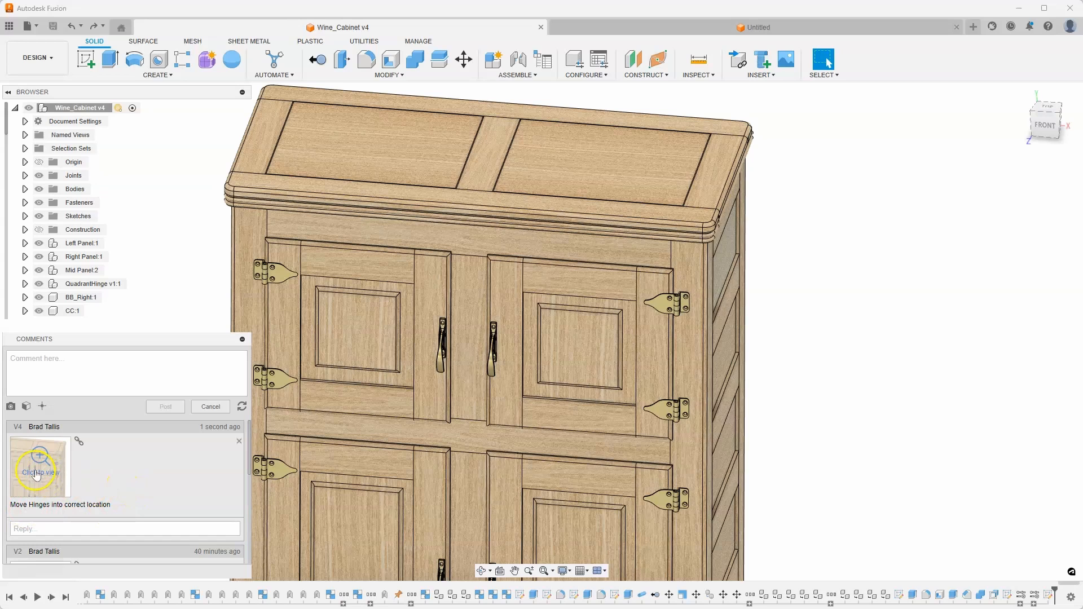
click(38, 466)
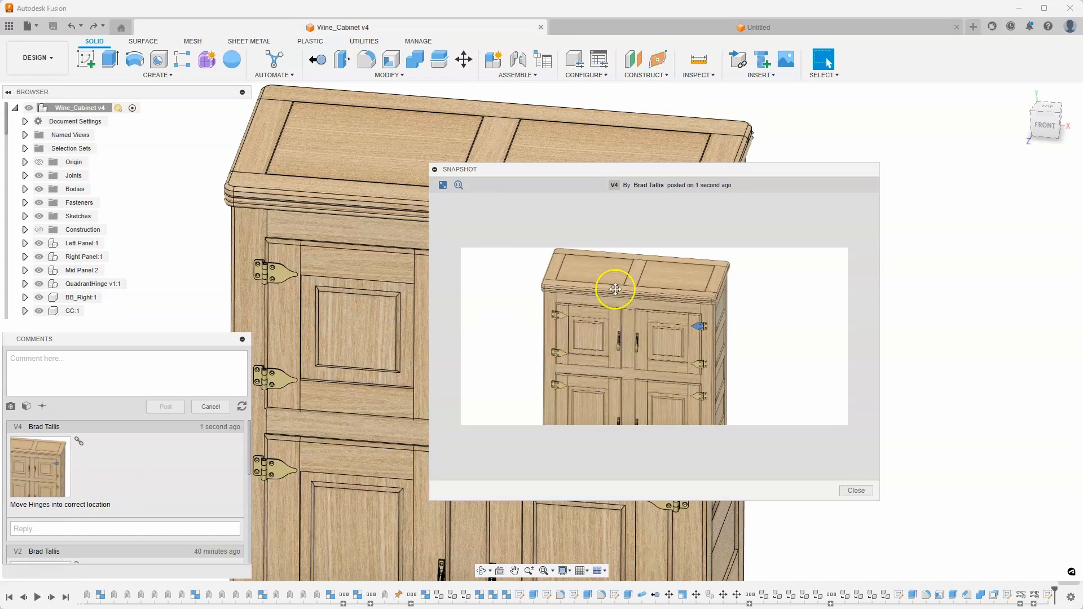
mouse_move(696, 325)
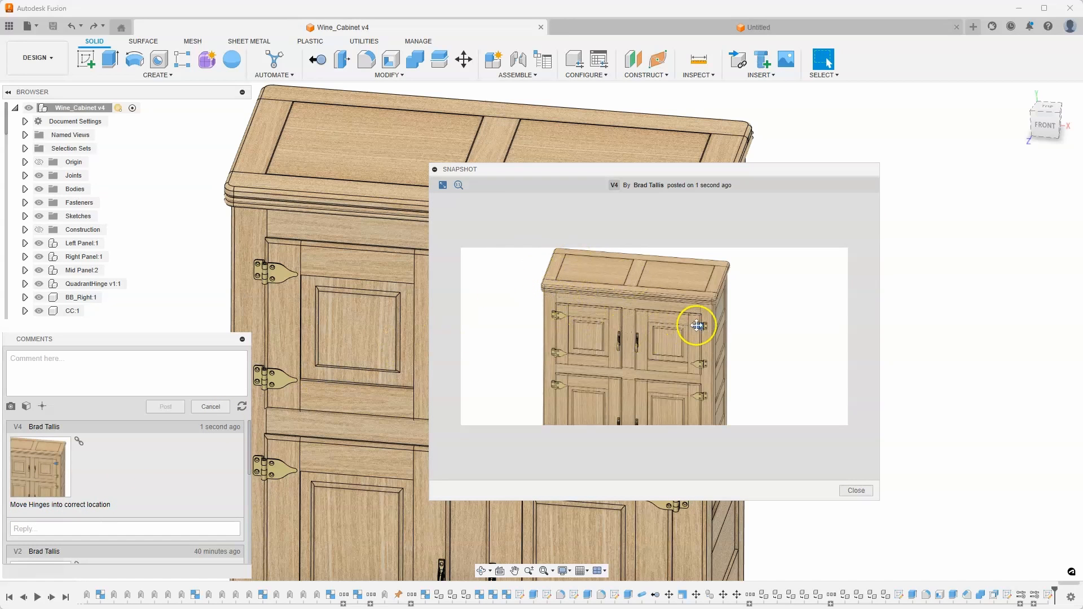
mouse_move(459, 184)
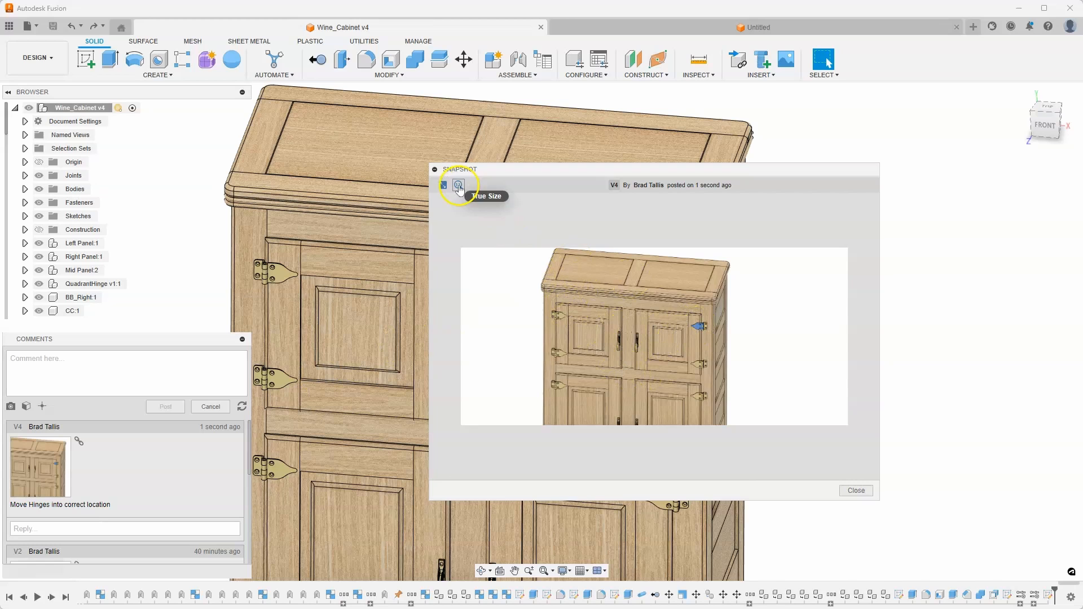
click(443, 184)
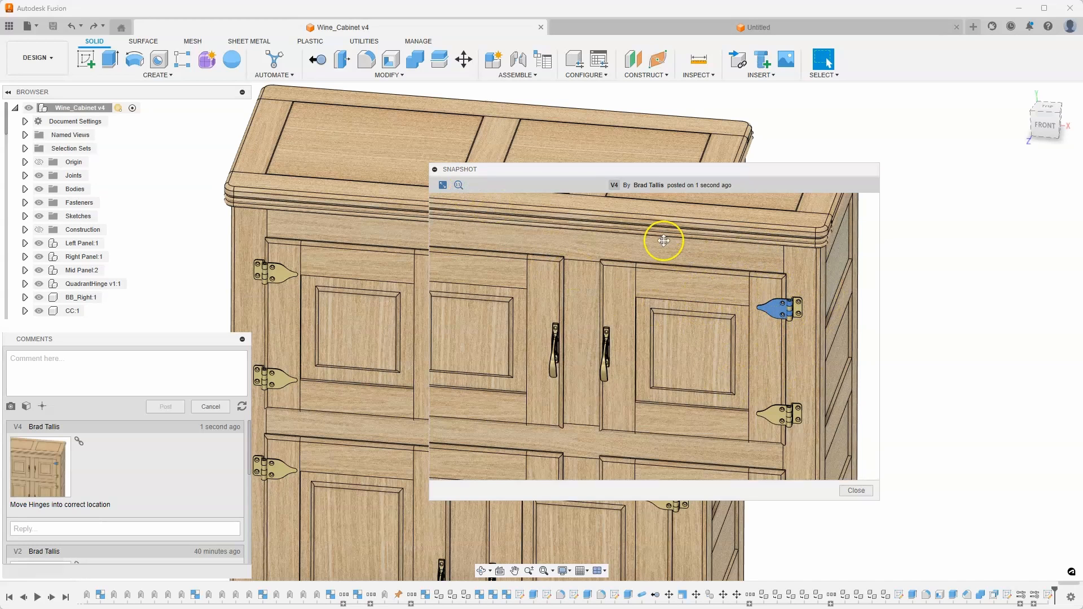
click(855, 491)
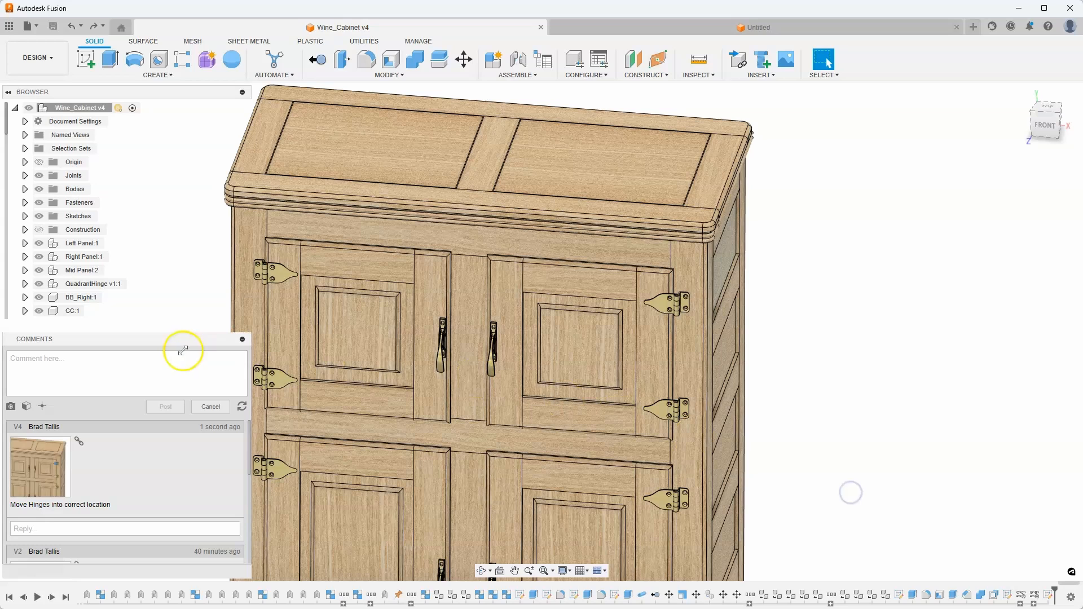
mouse_move(156, 499)
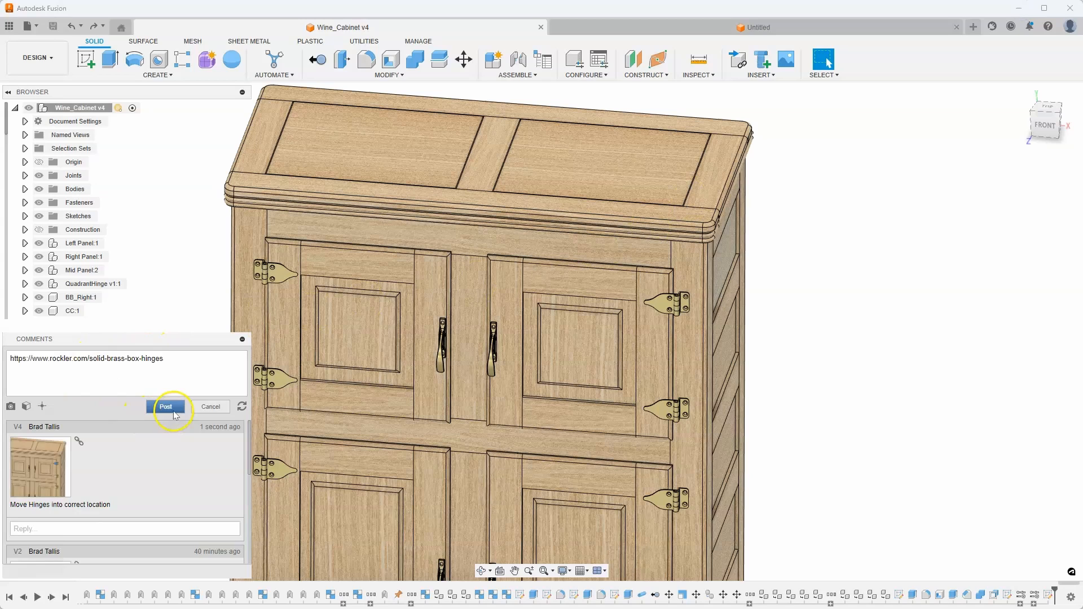
- Post the rockler.com solid-brass-box-hinges link as a second V4 comment
click(165, 407)
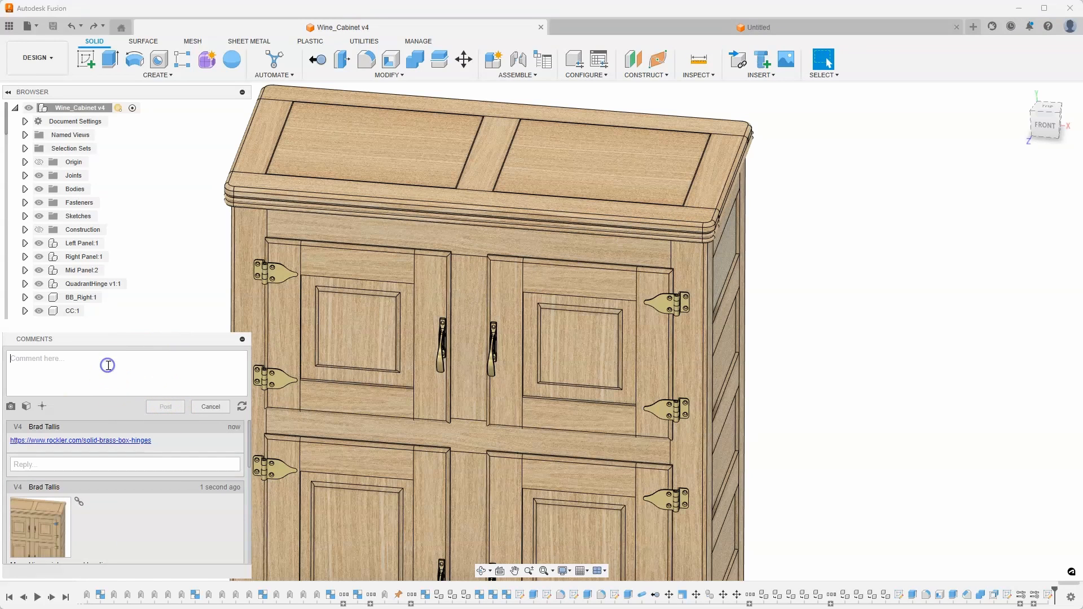
mouse_move(107, 364)
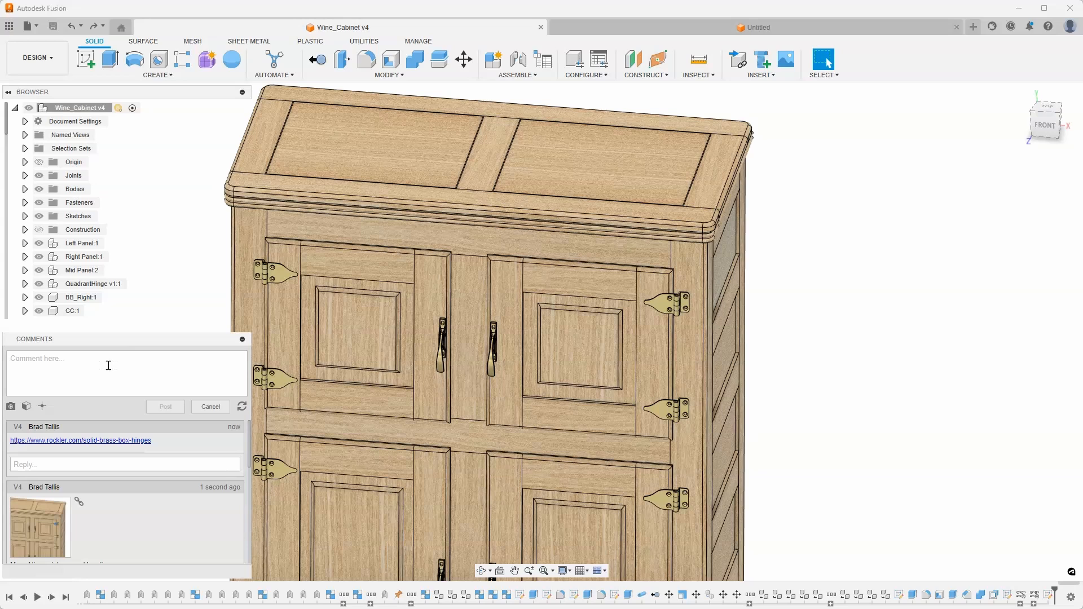
- Post a third V4 comment reading 'use 1/4-20 screws'
text(us)
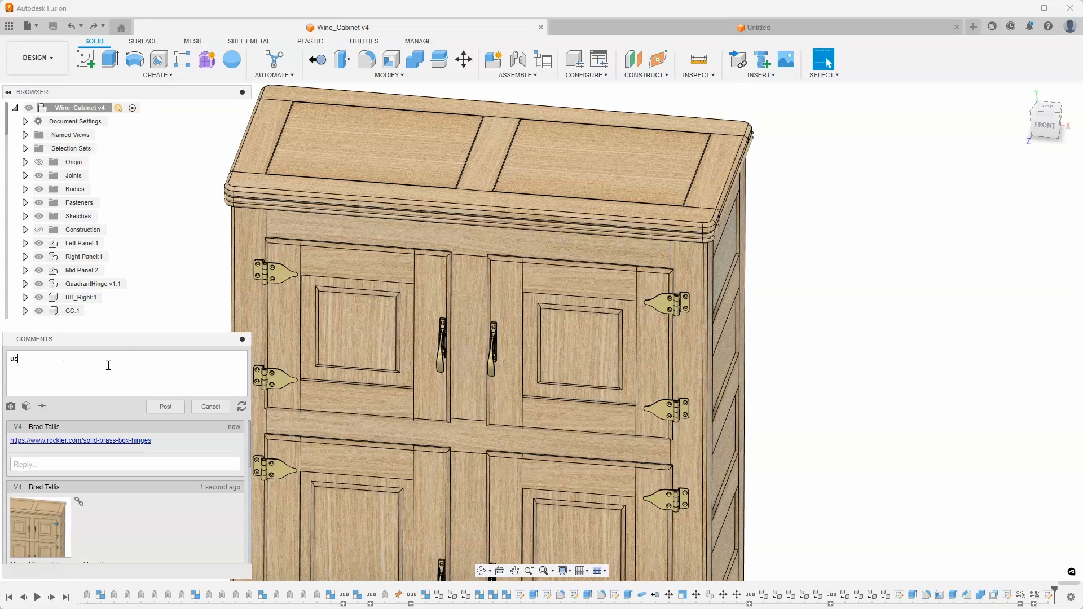
text(e 1/4-20 s)
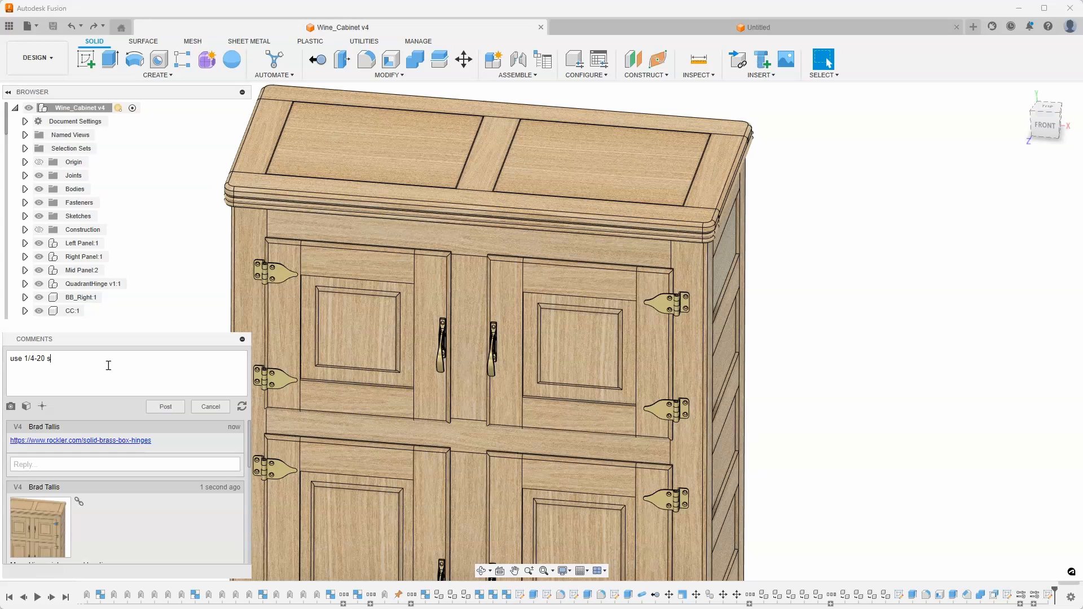
text(crews)
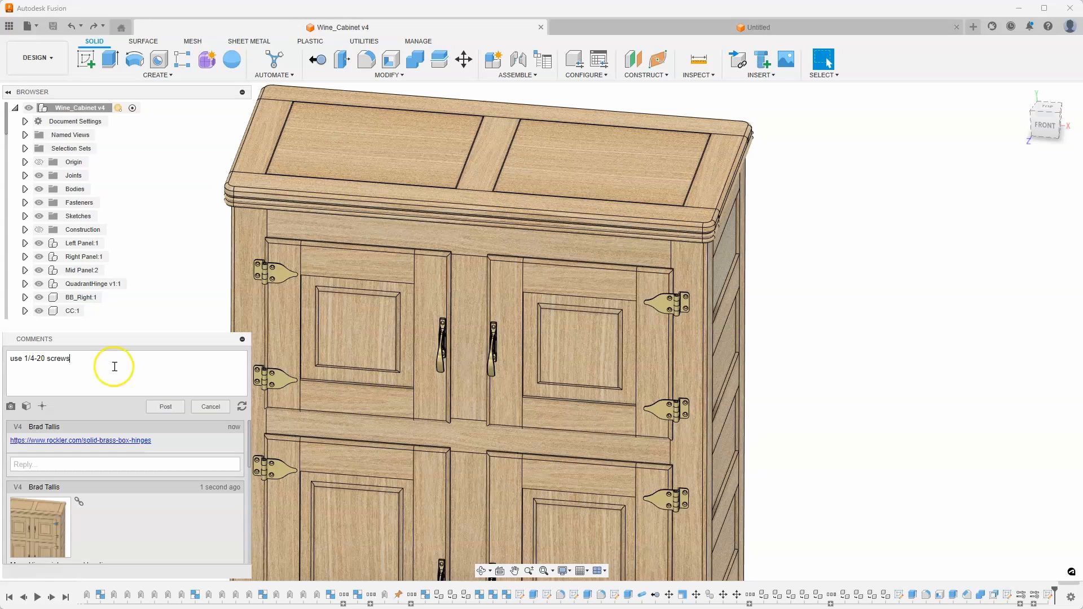
click(164, 406)
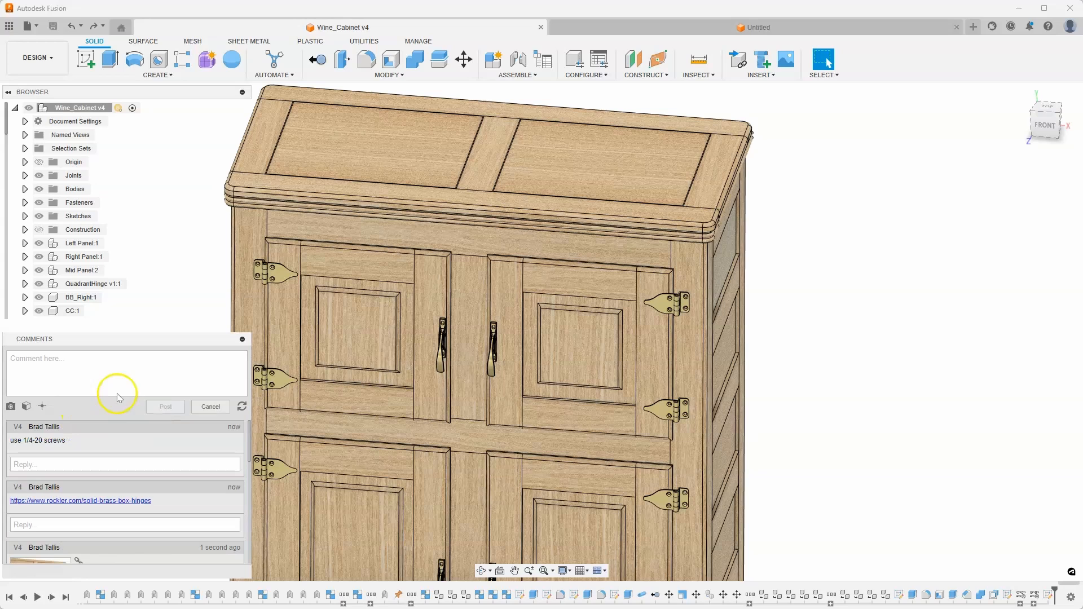
mouse_move(94, 403)
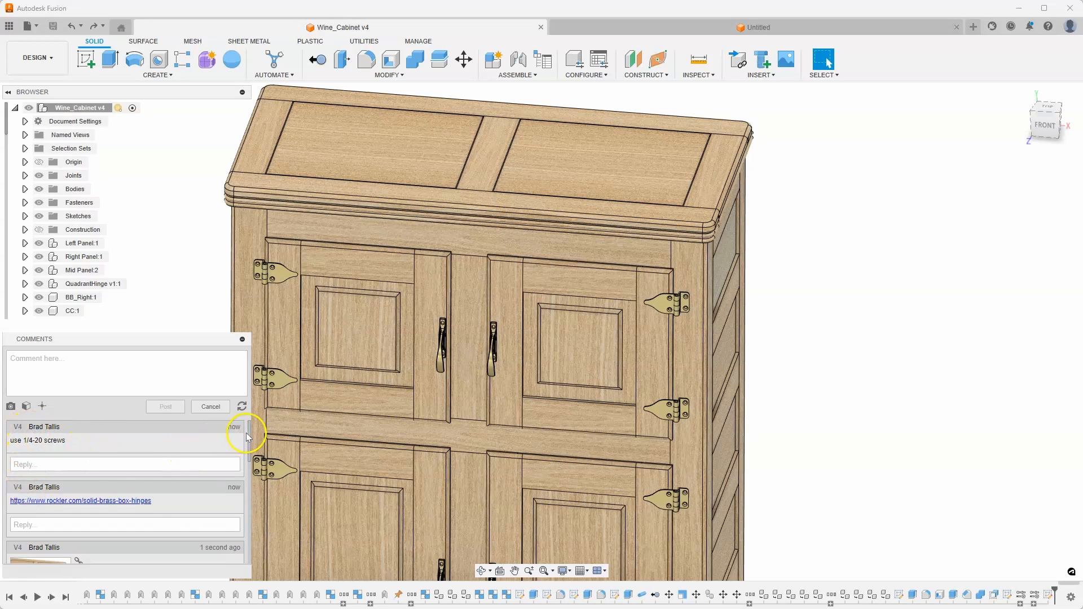
scroll(down, 3)
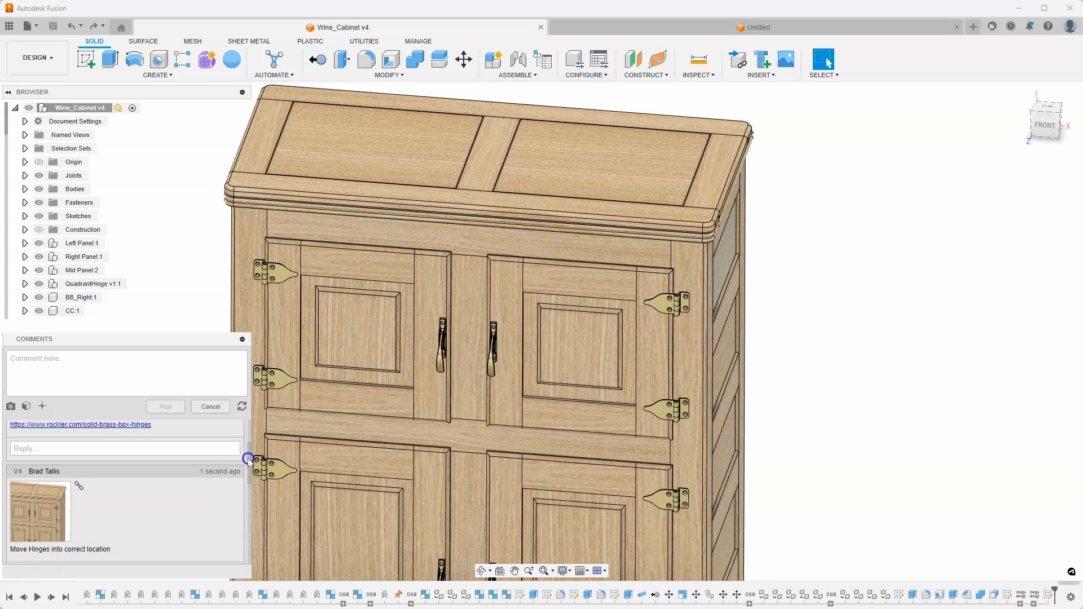
scroll(down, 3)
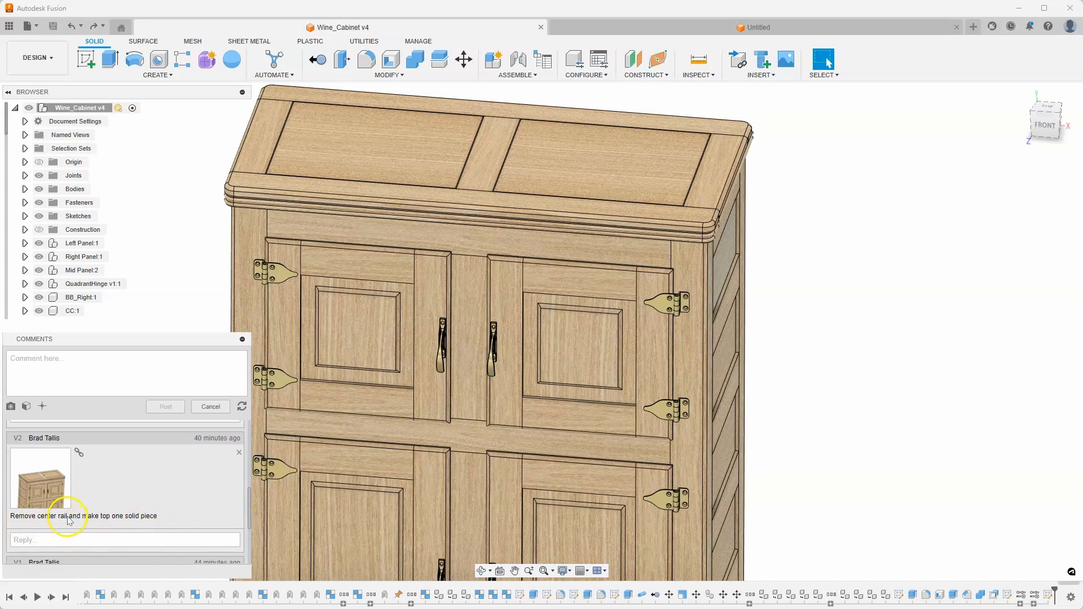
mouse_move(114, 523)
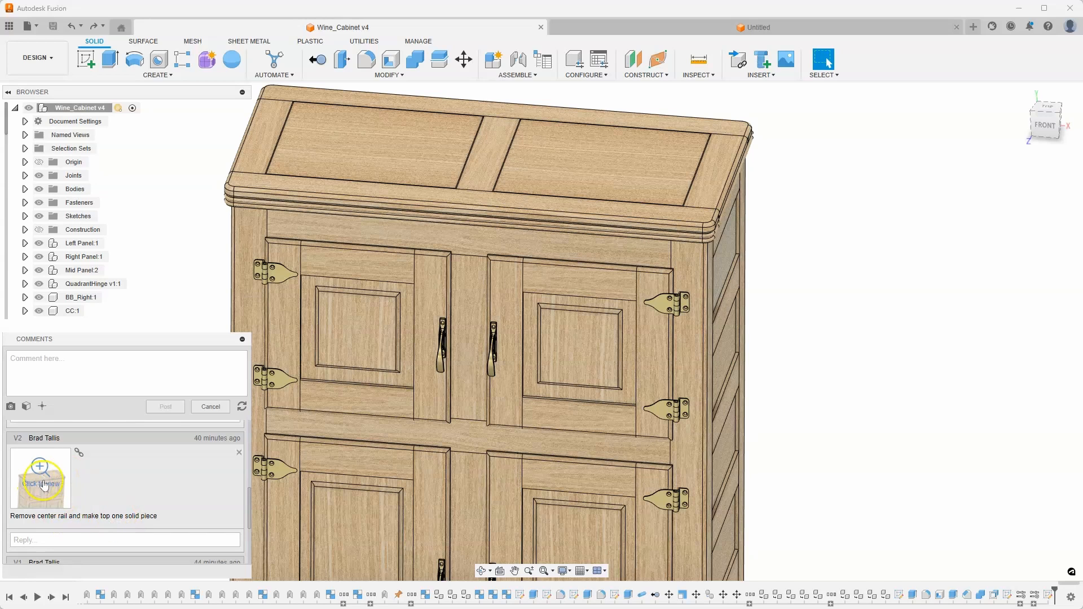
click(39, 479)
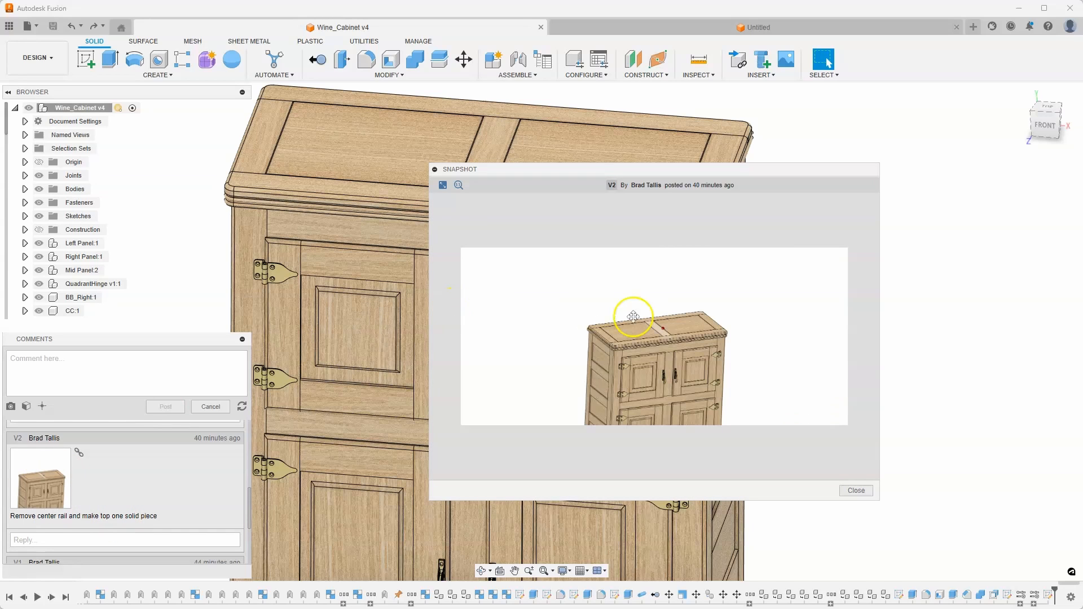
mouse_move(657, 328)
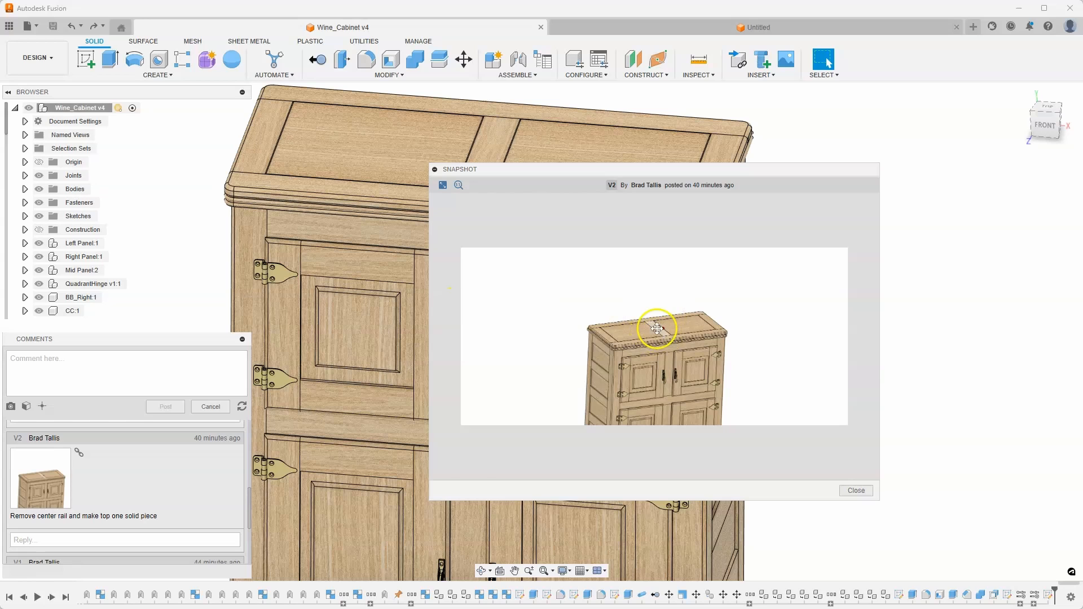
mouse_move(684, 329)
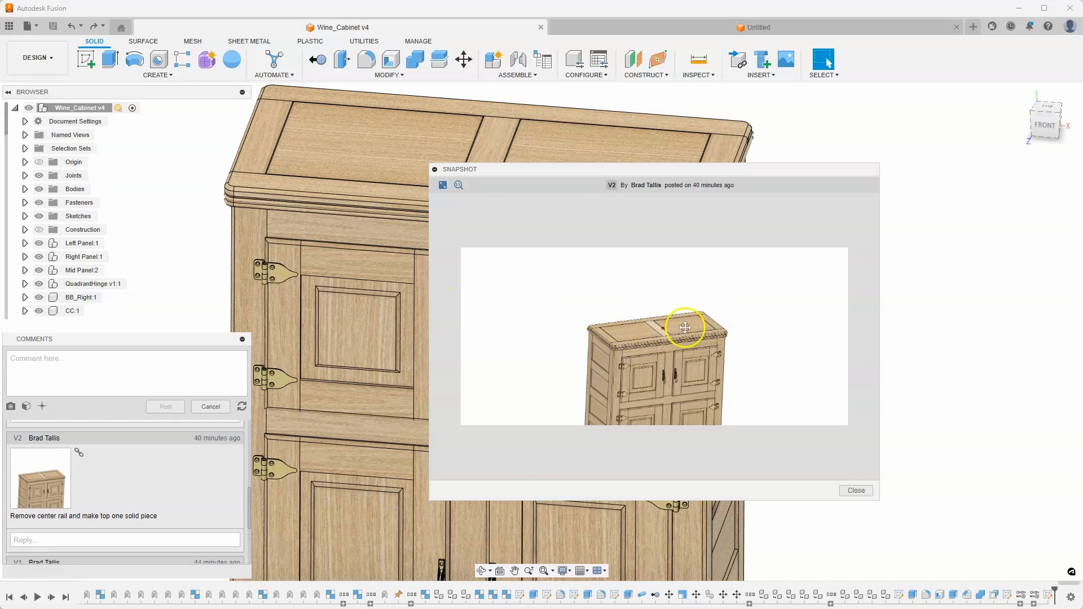
click(855, 491)
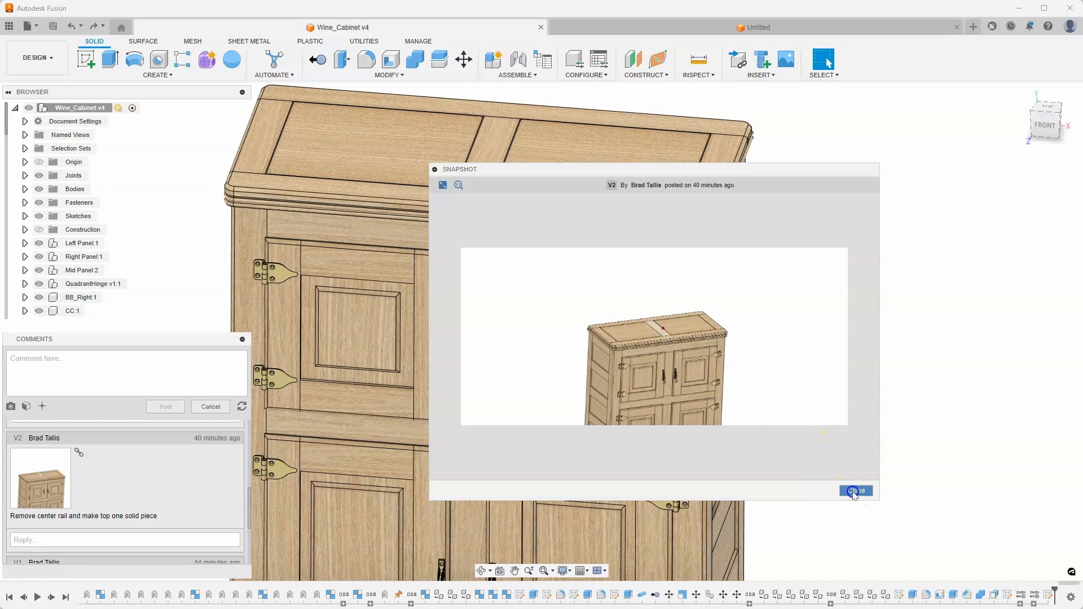
click(856, 491)
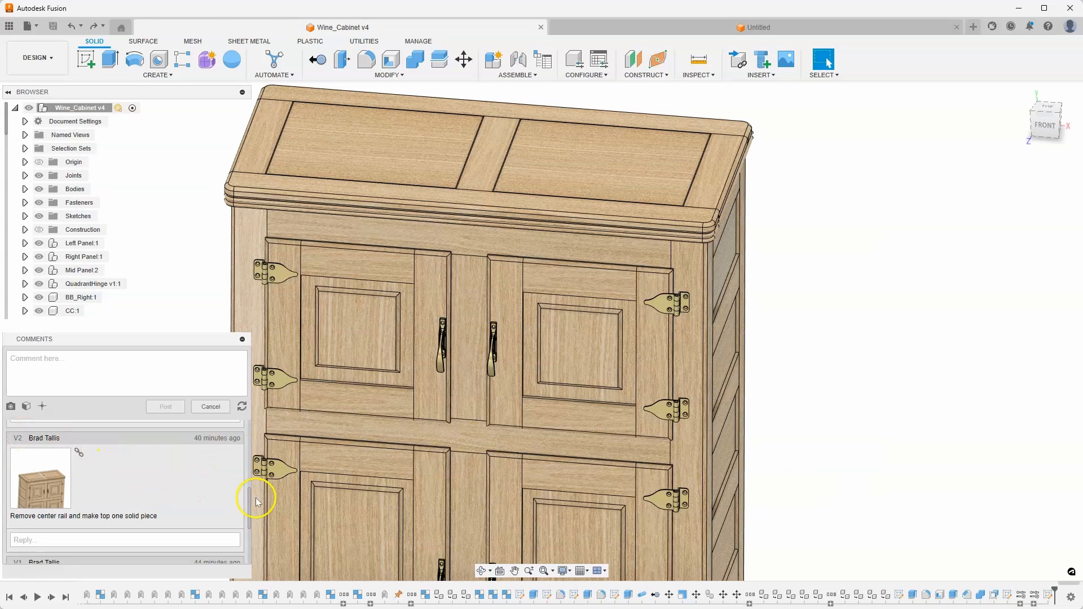
- View the V1 comment's handle-centering snapshot, then close it
scroll(down, 3)
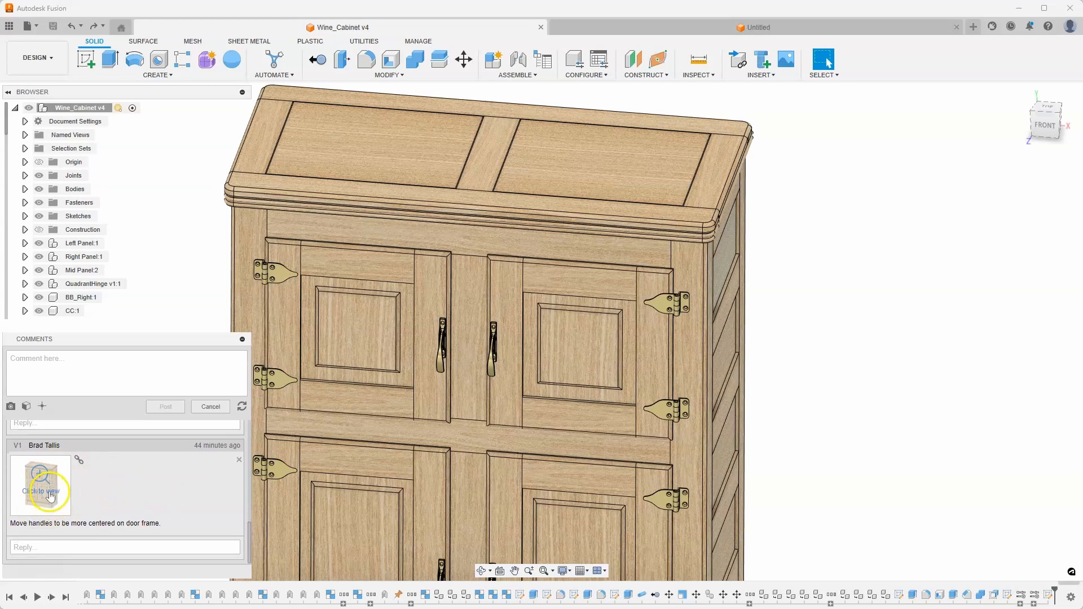
mouse_move(42, 484)
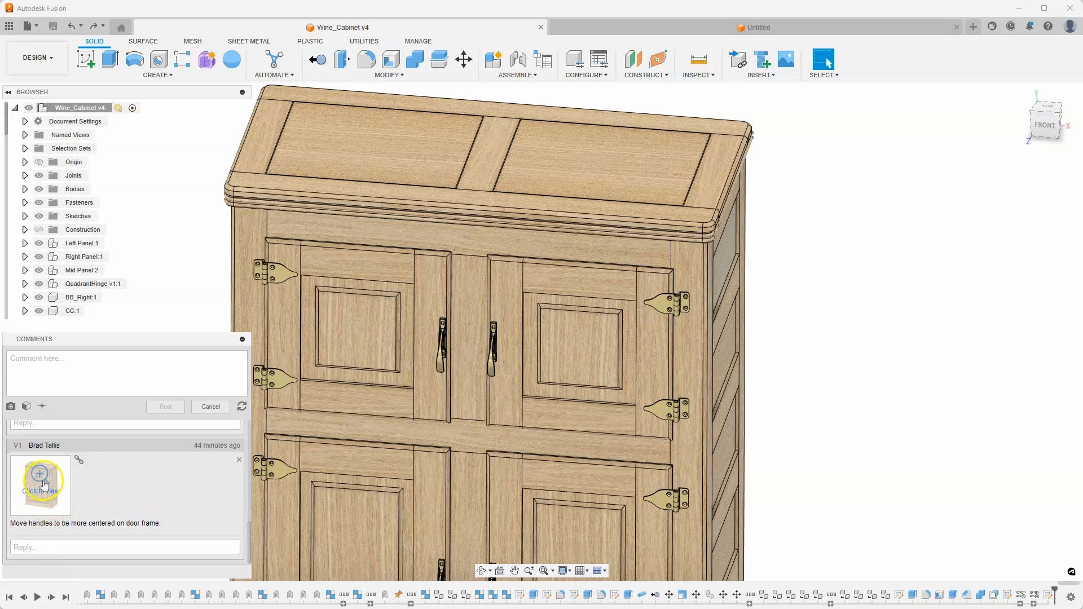
click(41, 484)
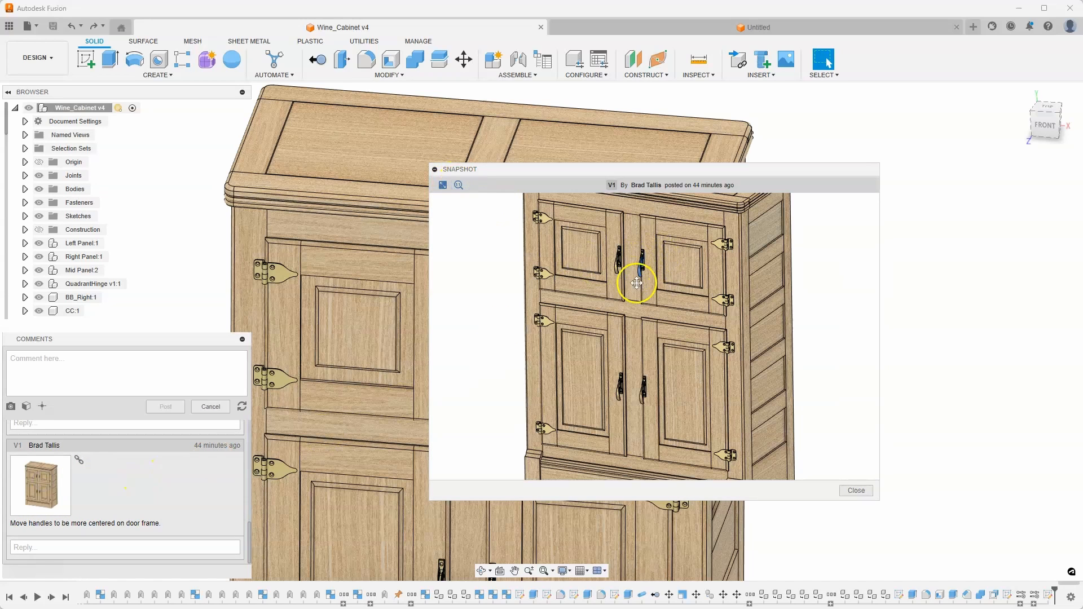
mouse_move(647, 261)
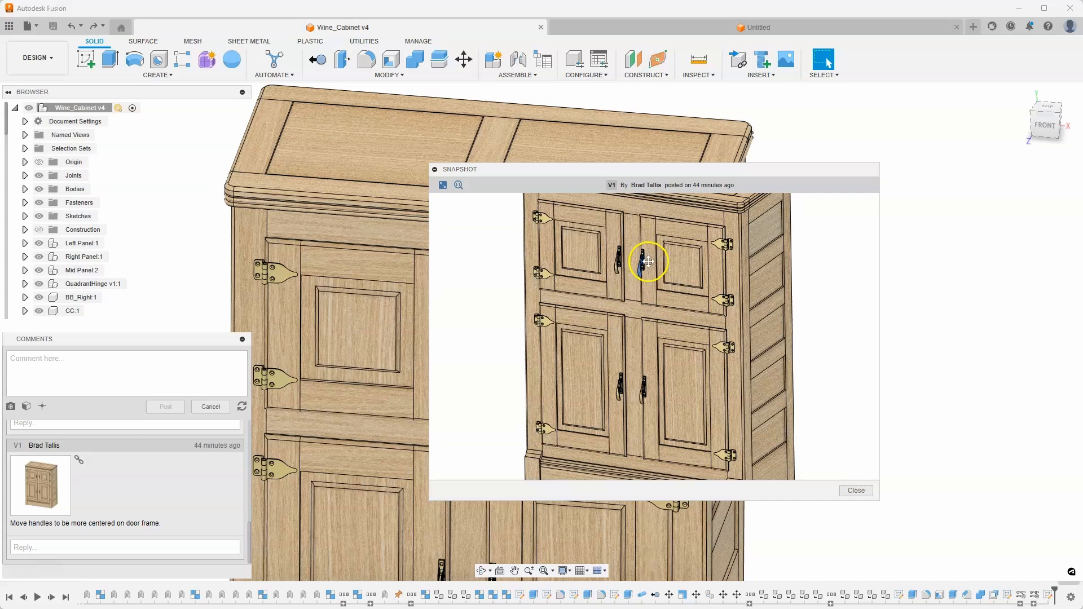
mouse_move(636, 256)
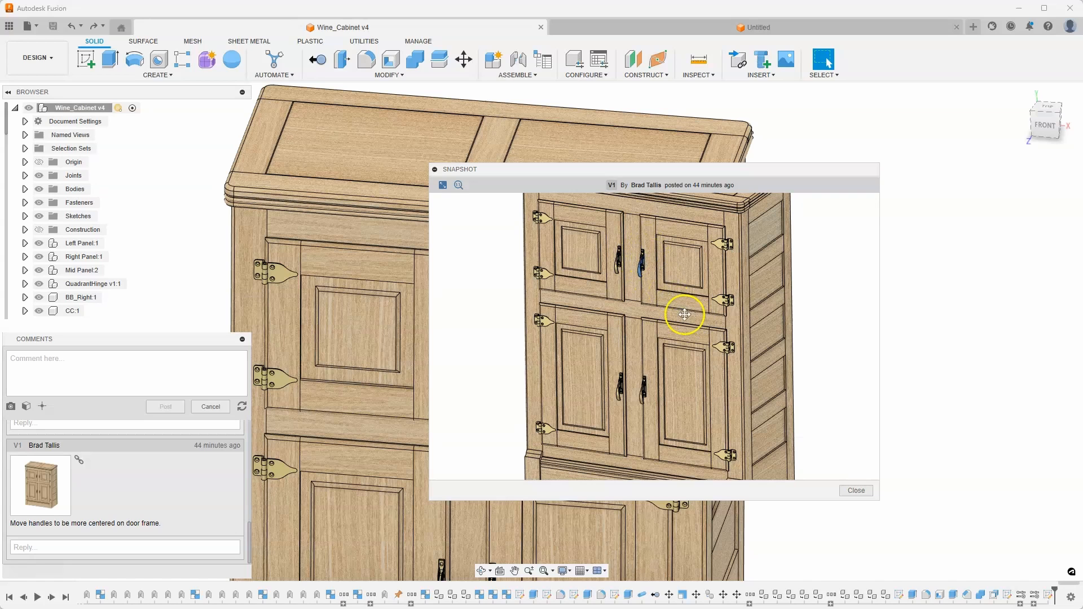
click(856, 491)
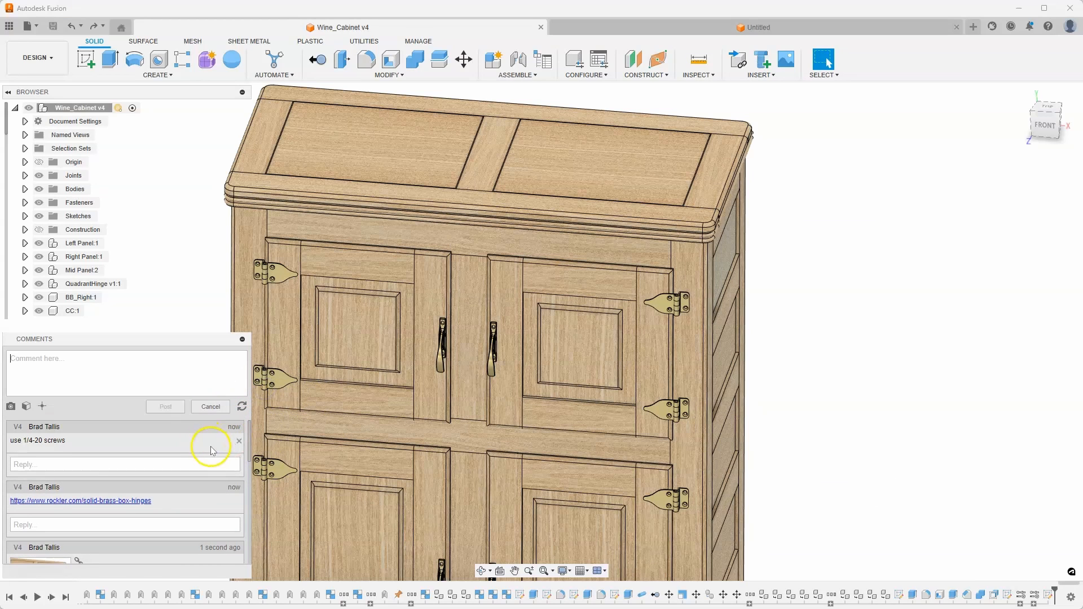
mouse_move(136, 401)
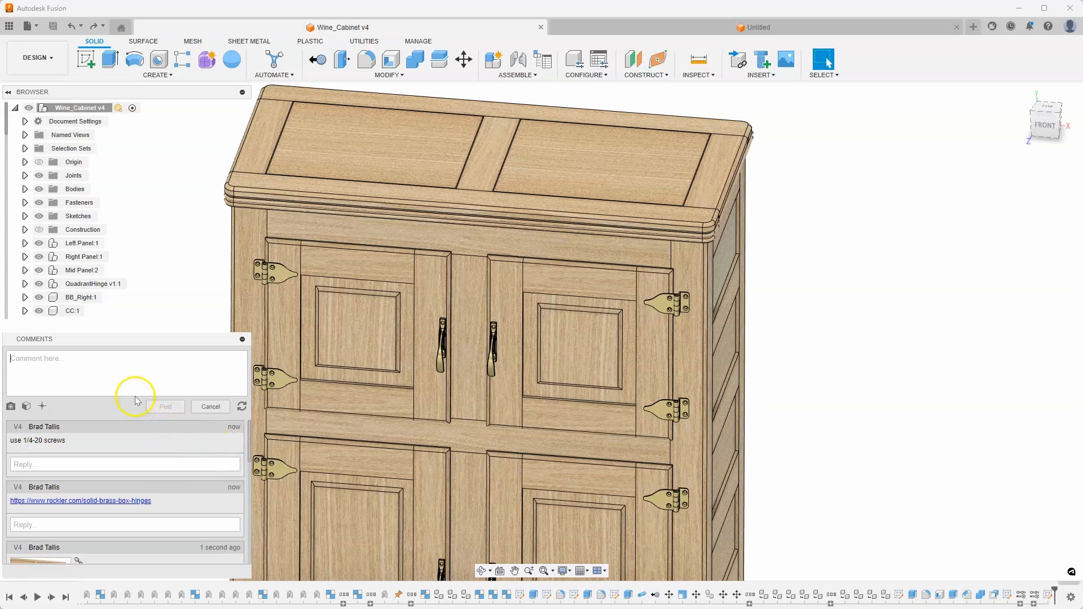
mouse_move(150, 479)
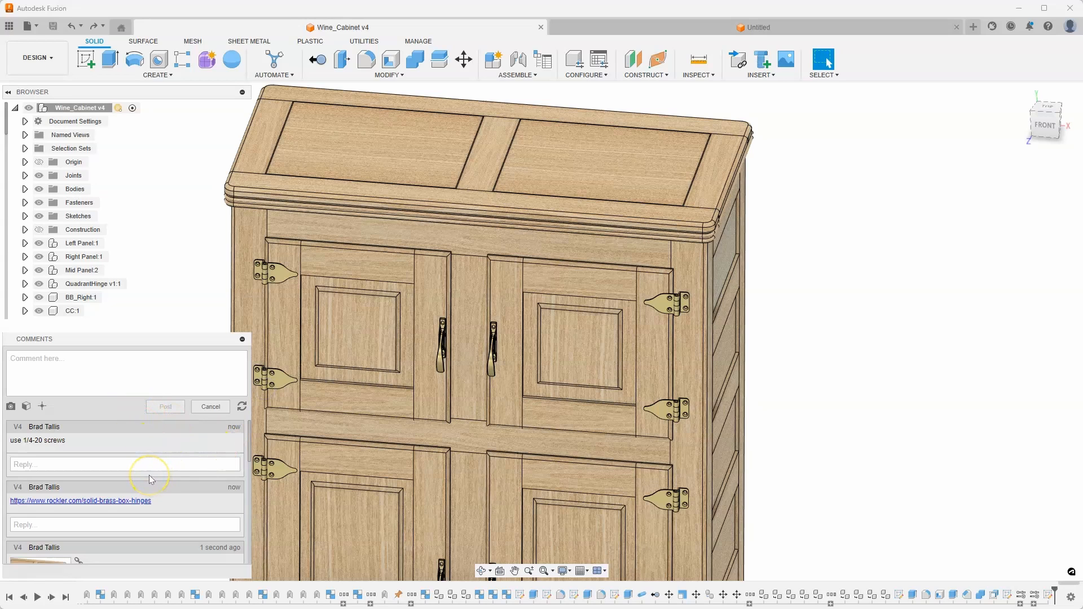
mouse_move(129, 384)
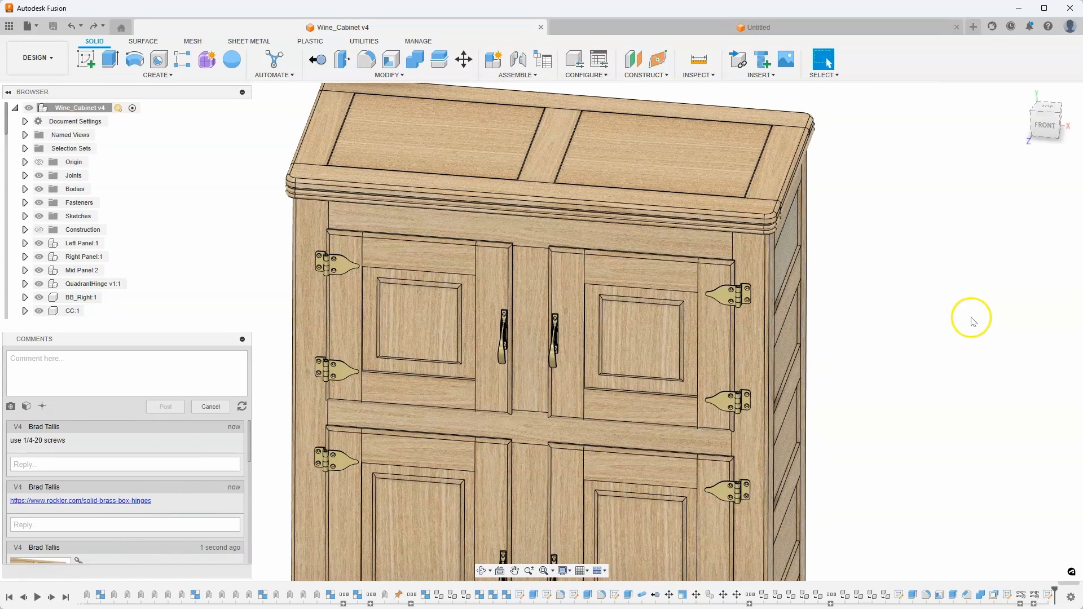
mouse_move(798, 429)
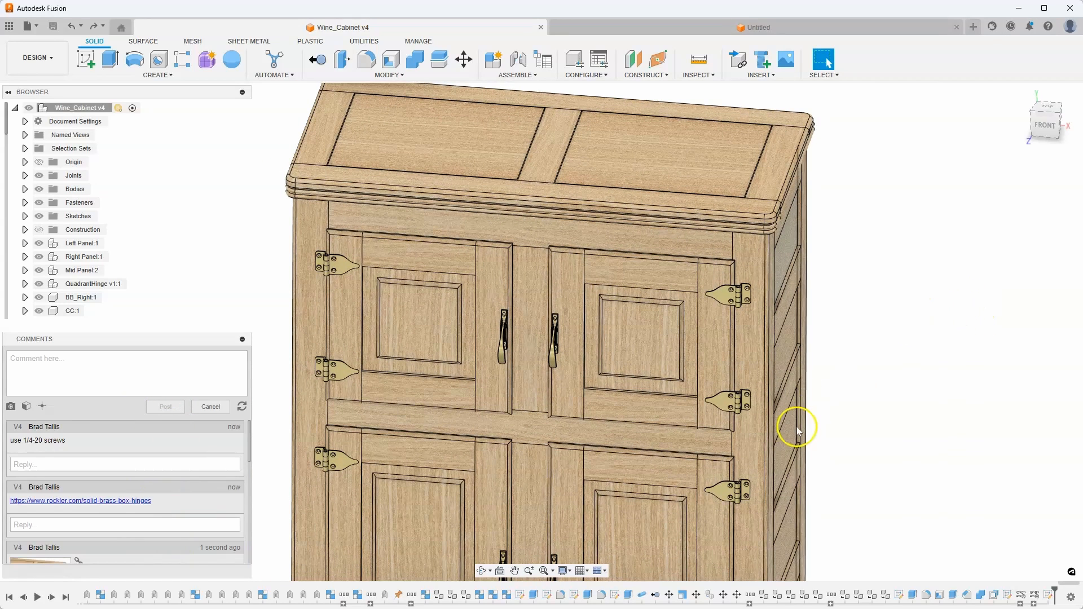
mouse_move(263, 272)
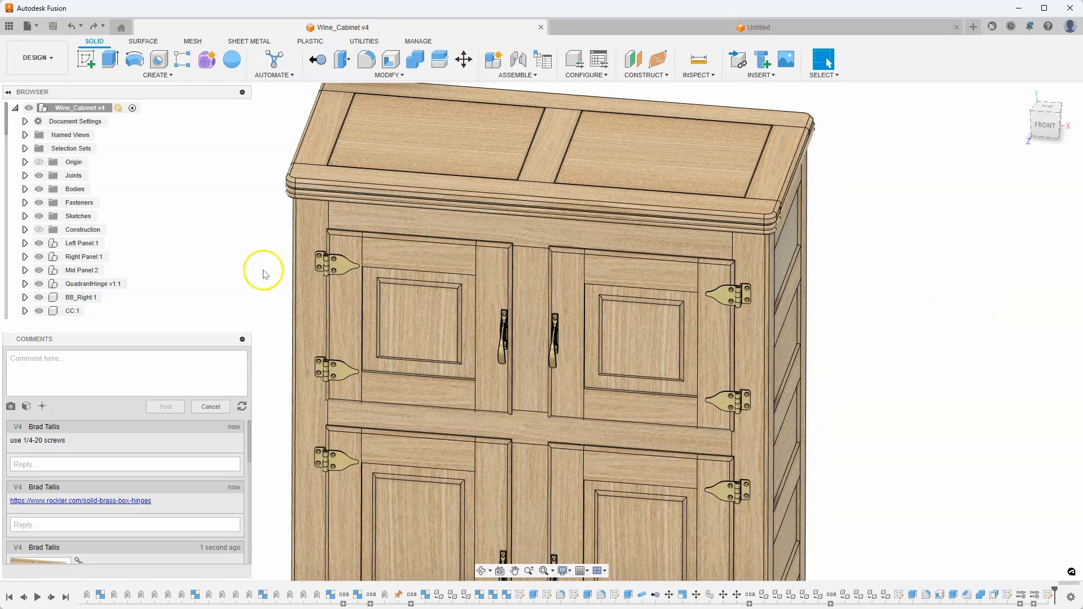
mouse_move(231, 344)
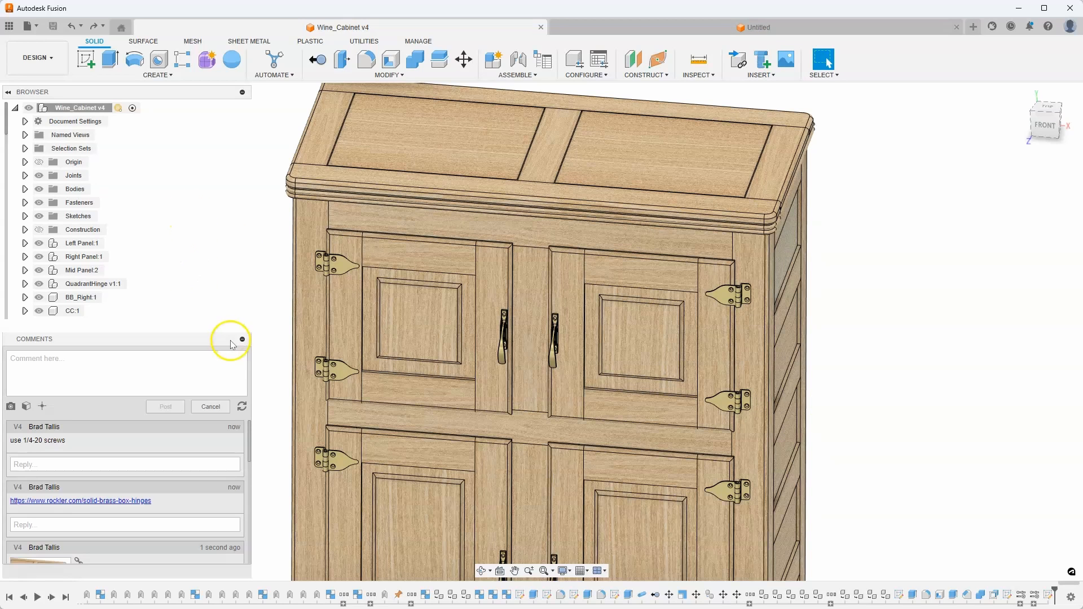
- Collapse the Comments panel to show the full Wine_Cabinet component tree
click(243, 338)
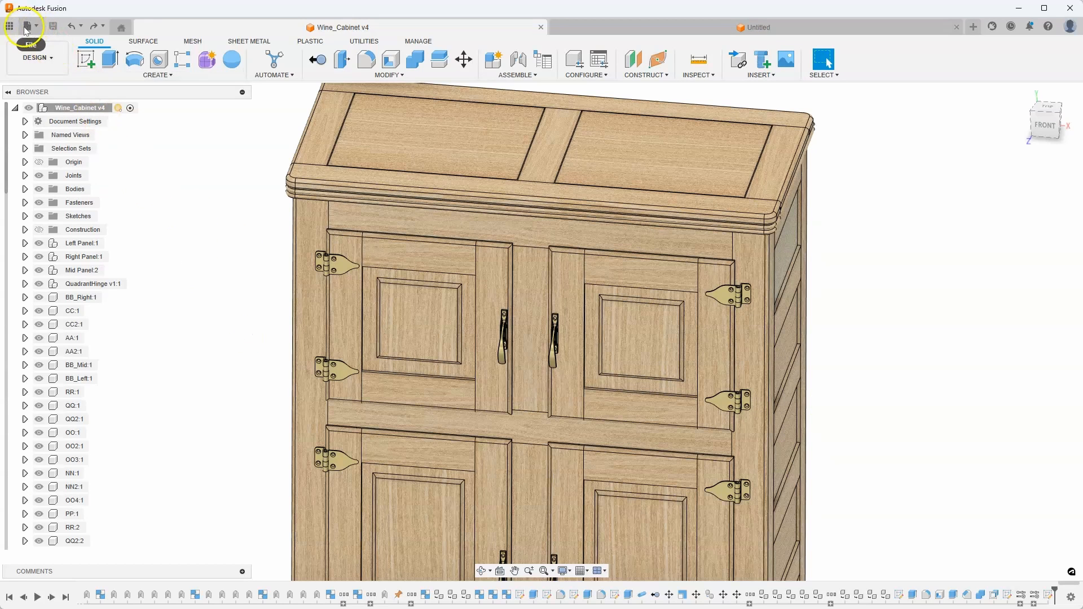
- Open Wine_Cabinet via View Details on Web and scroll its comments from V4 back to V1
click(10, 26)
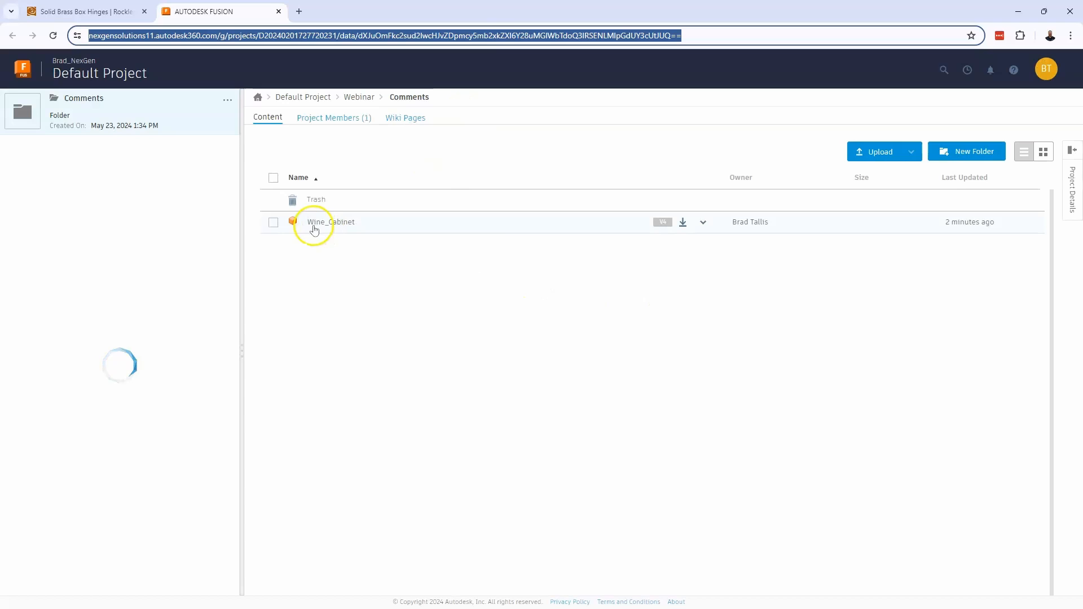
click(331, 222)
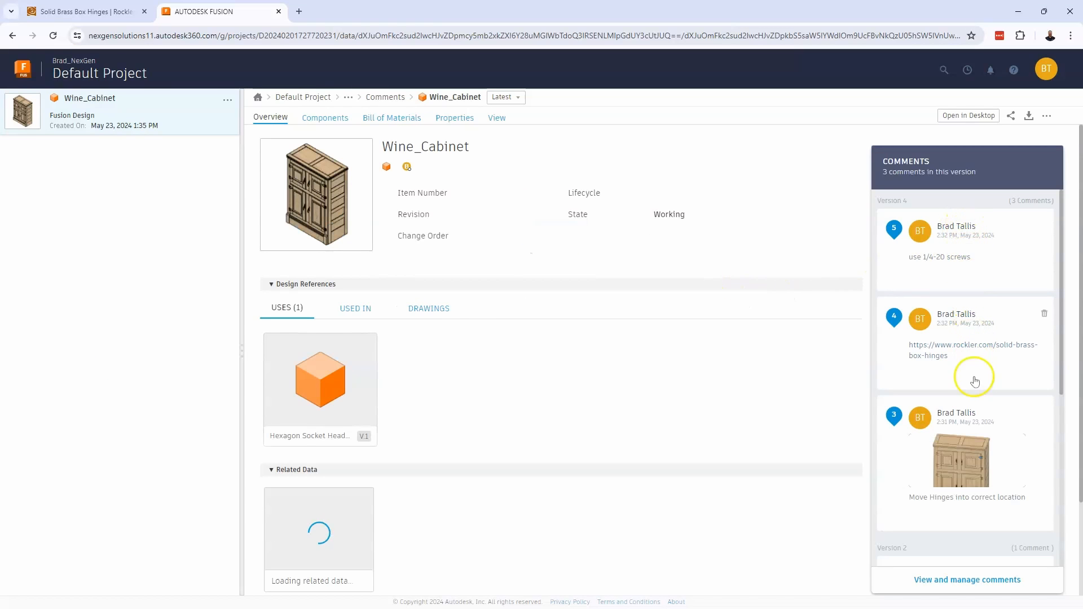
mouse_move(904, 404)
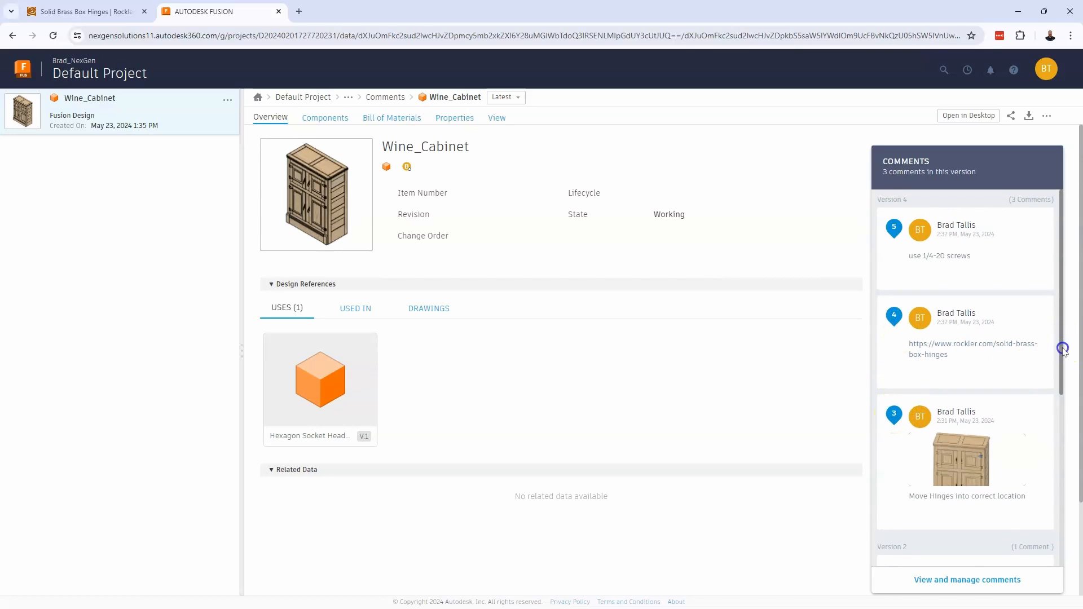
scroll(down, 3)
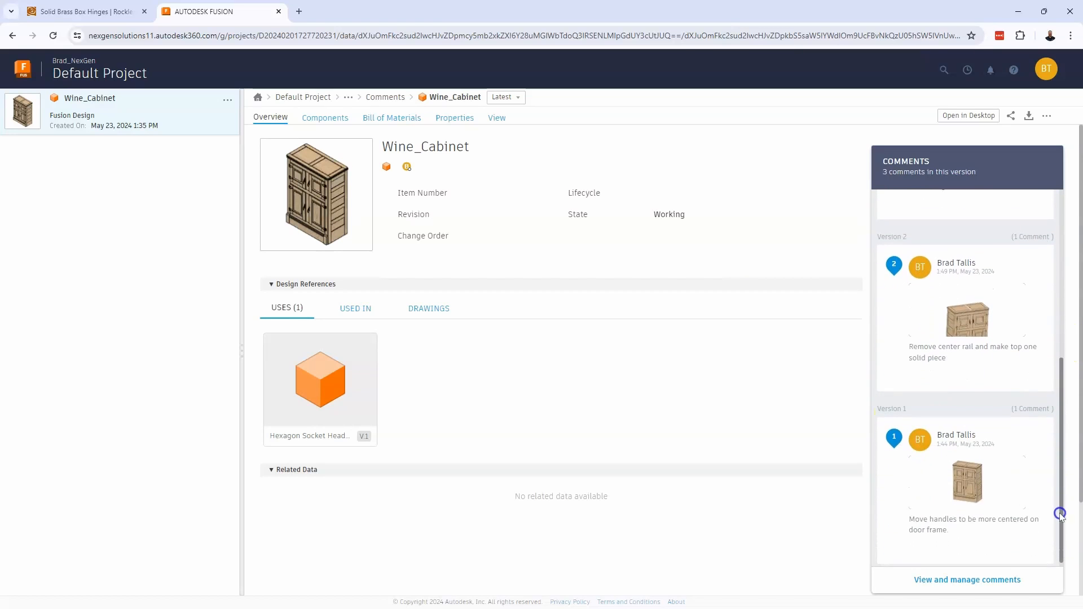
scroll(up, 3)
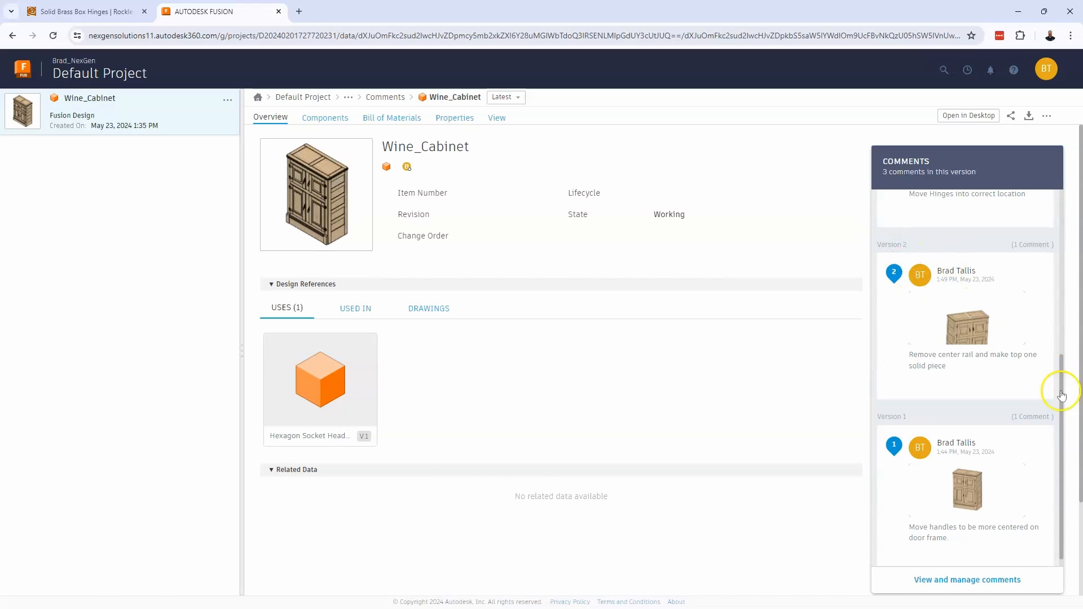
scroll(up, 3)
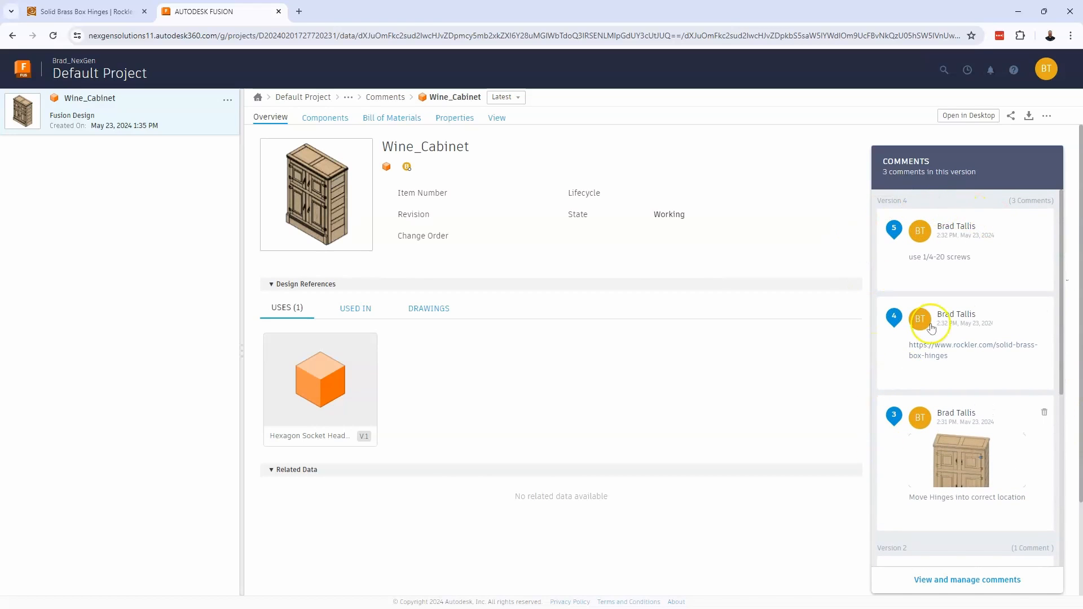
mouse_move(968, 460)
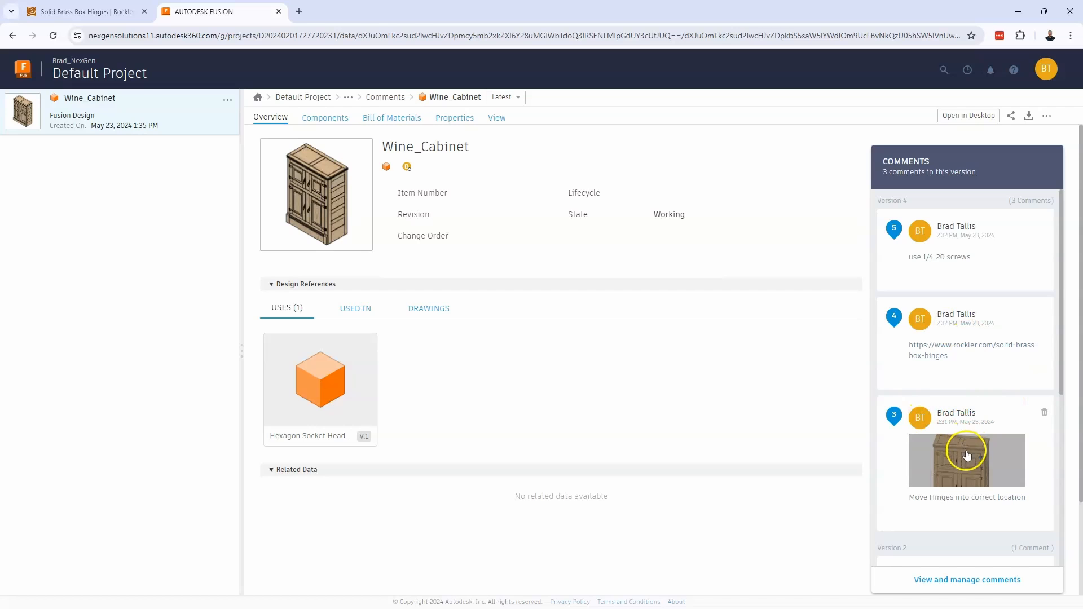
- Open the hinge comment's thumbnail to show the 3D cabinet model beside the thread
click(496, 117)
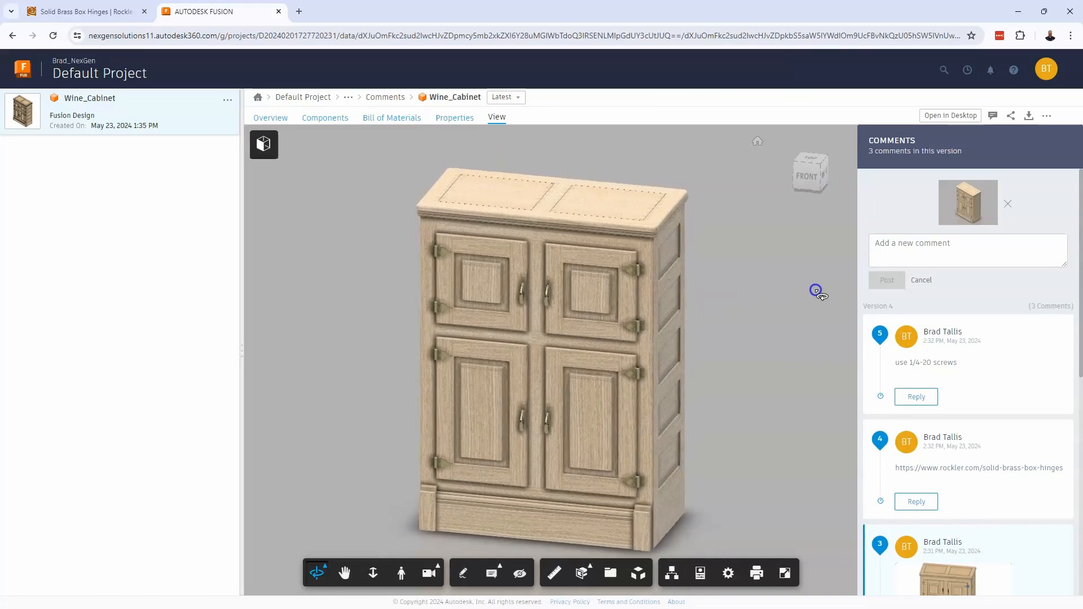
scroll(down, 3)
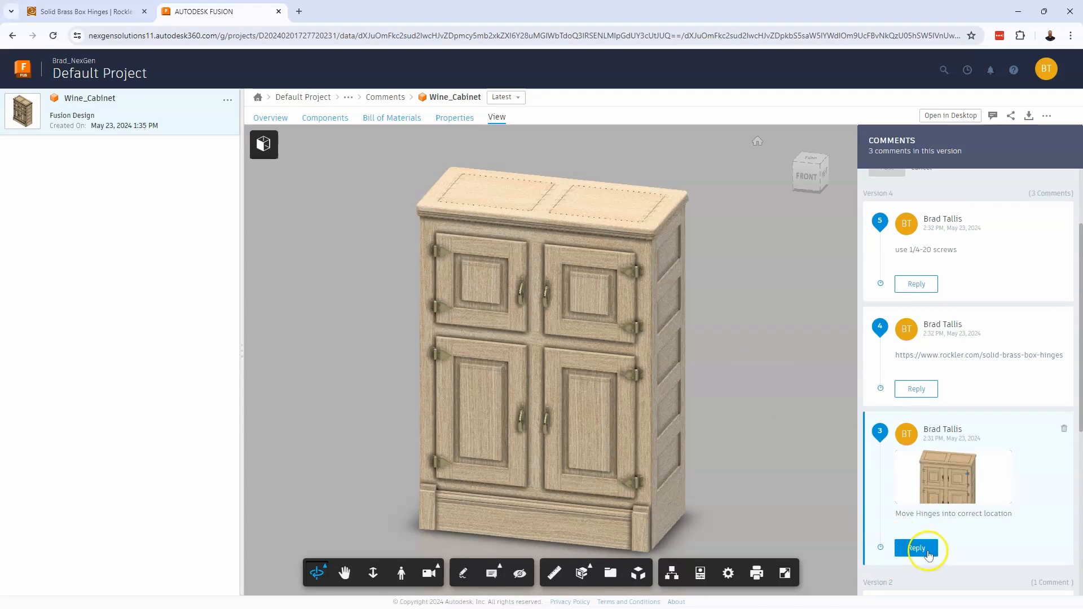
mouse_move(922, 548)
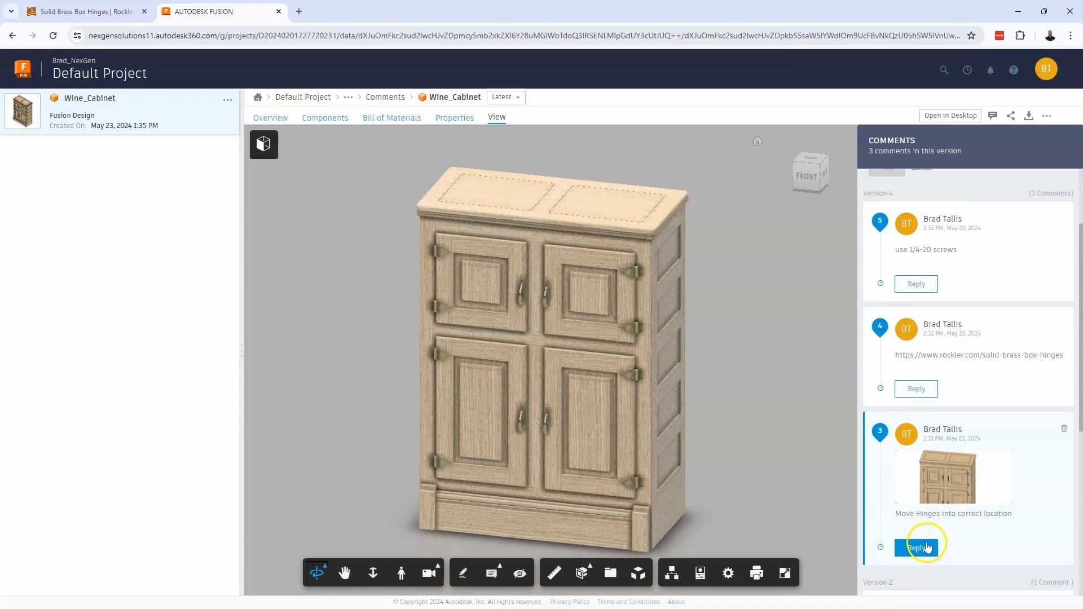
mouse_move(812, 467)
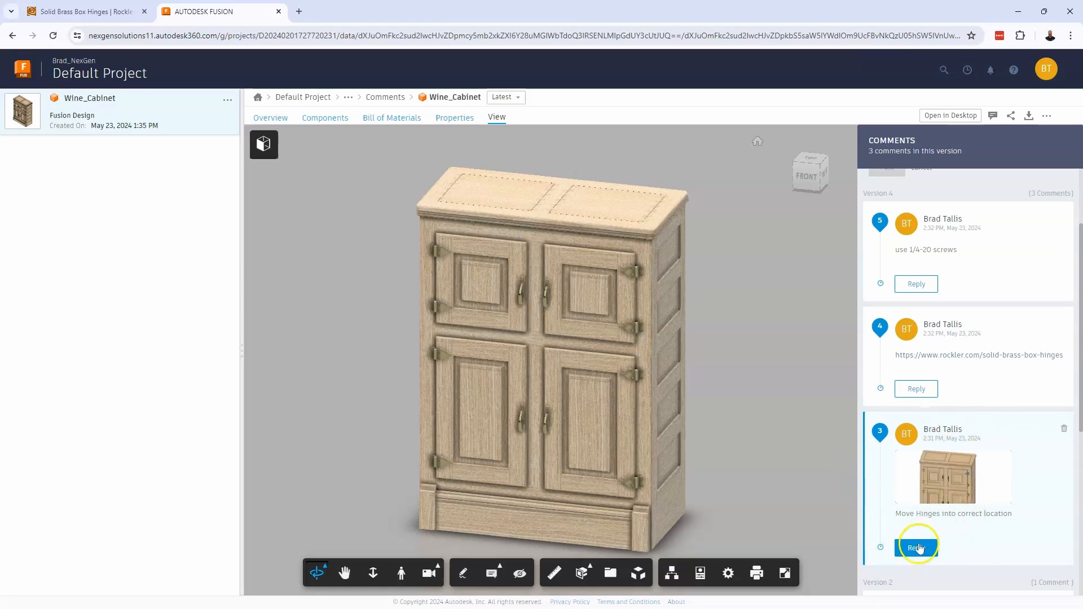
mouse_move(955, 534)
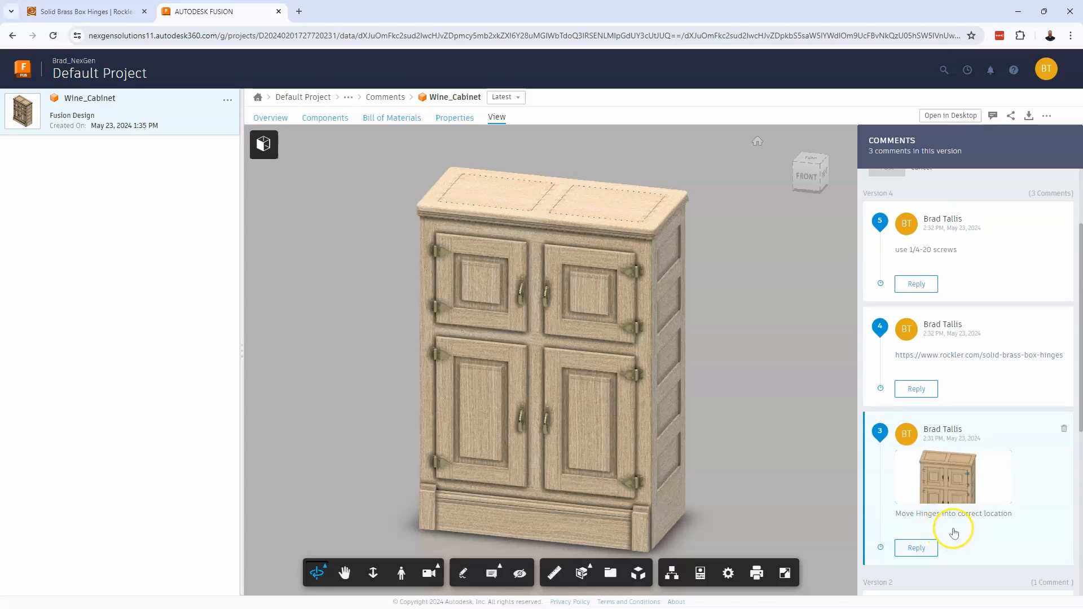